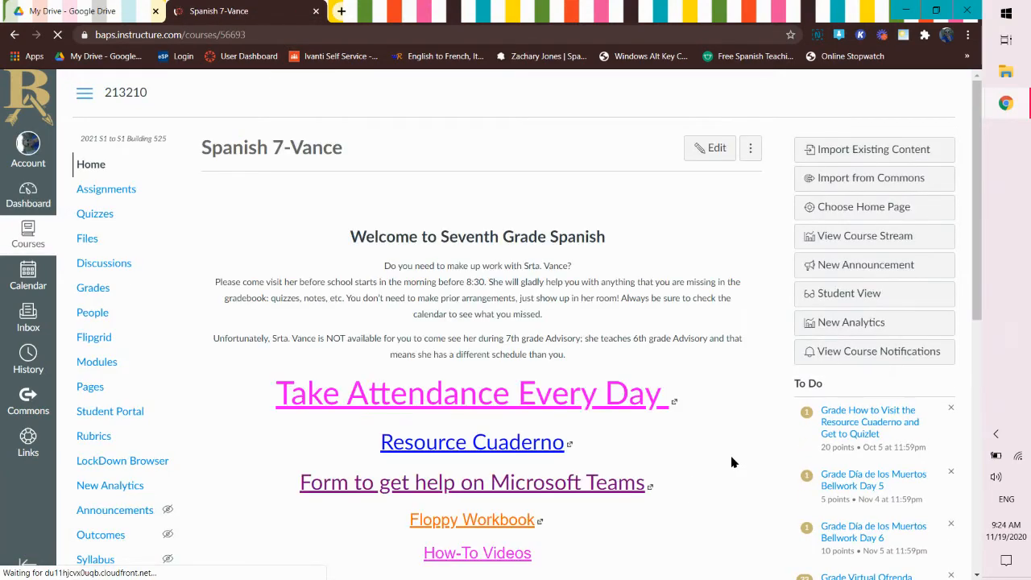
Open the Canvas course calendar showing the November 2020 month view.
scroll(down, 3)
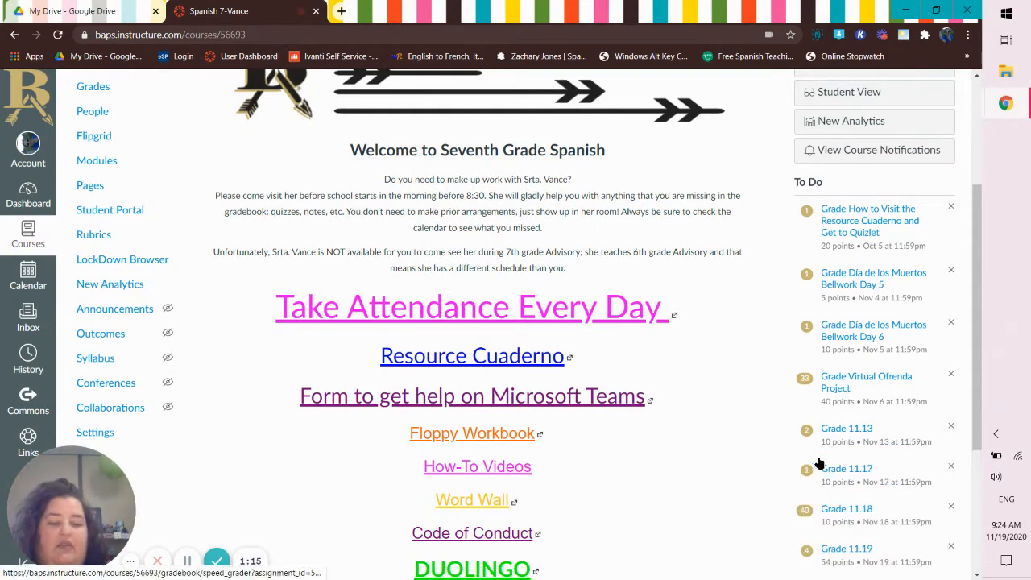
scroll(down, 3)
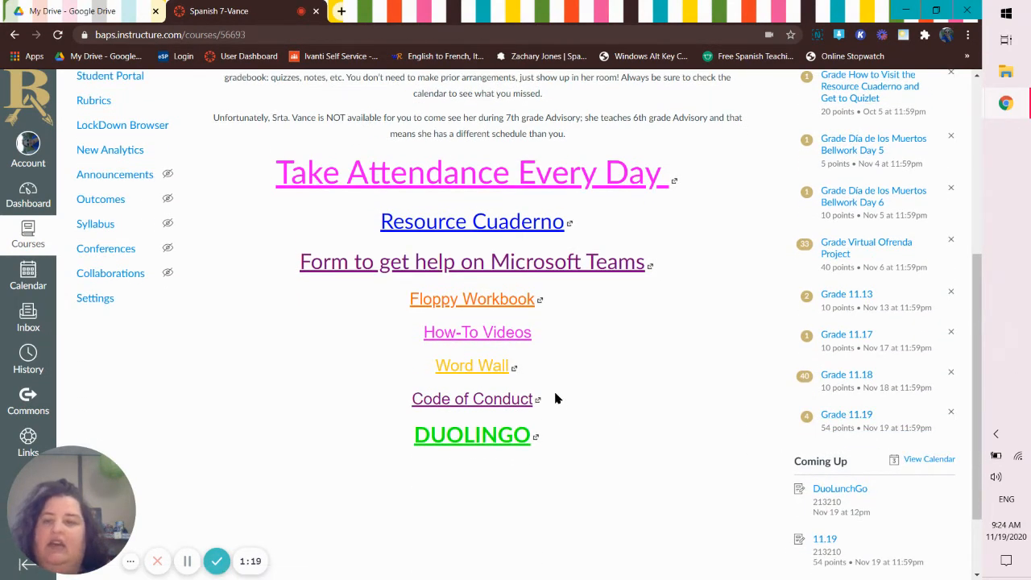
scroll(up, 3)
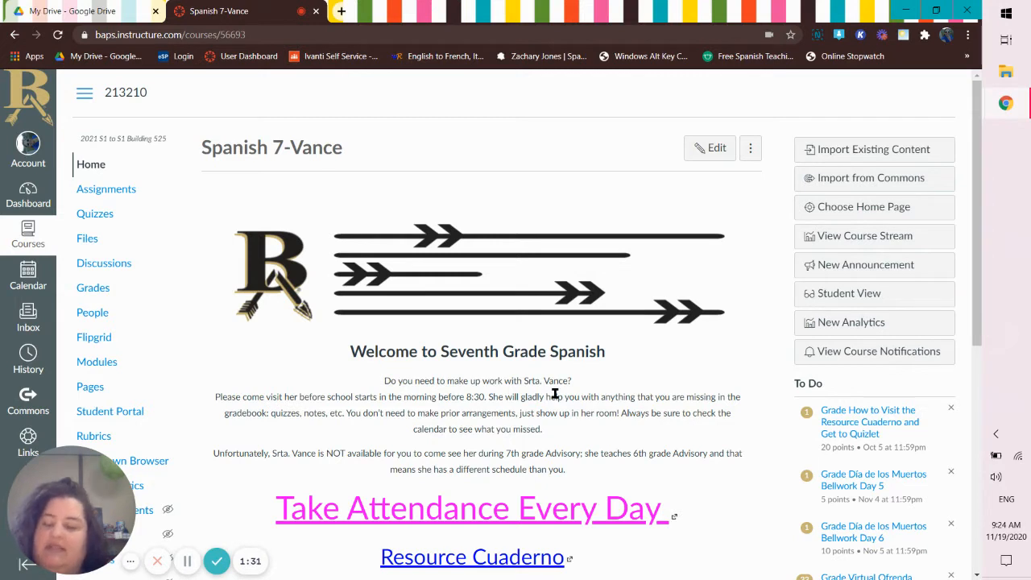
mouse_move(270, 323)
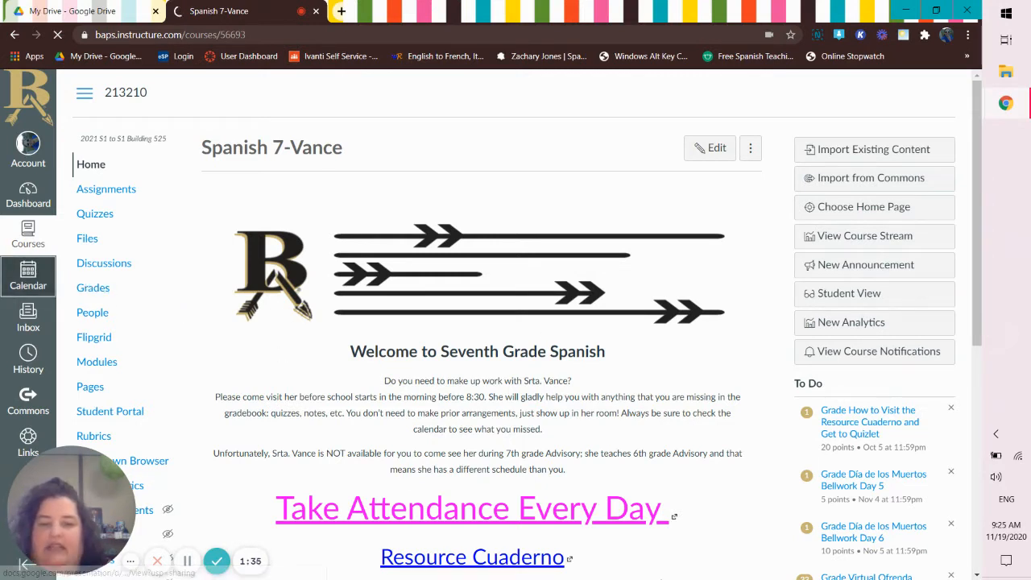
click(28, 276)
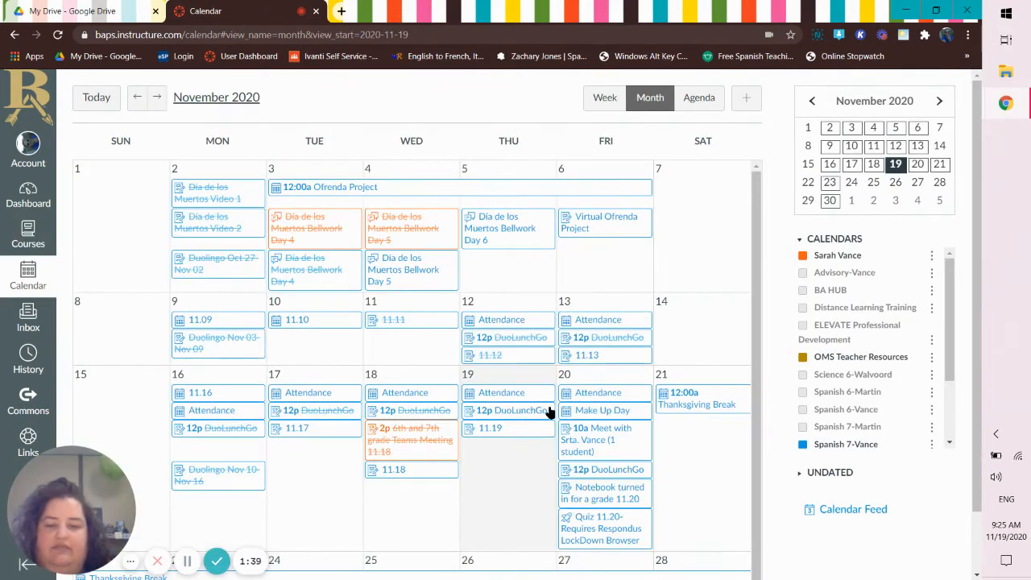
scroll(down, 3)
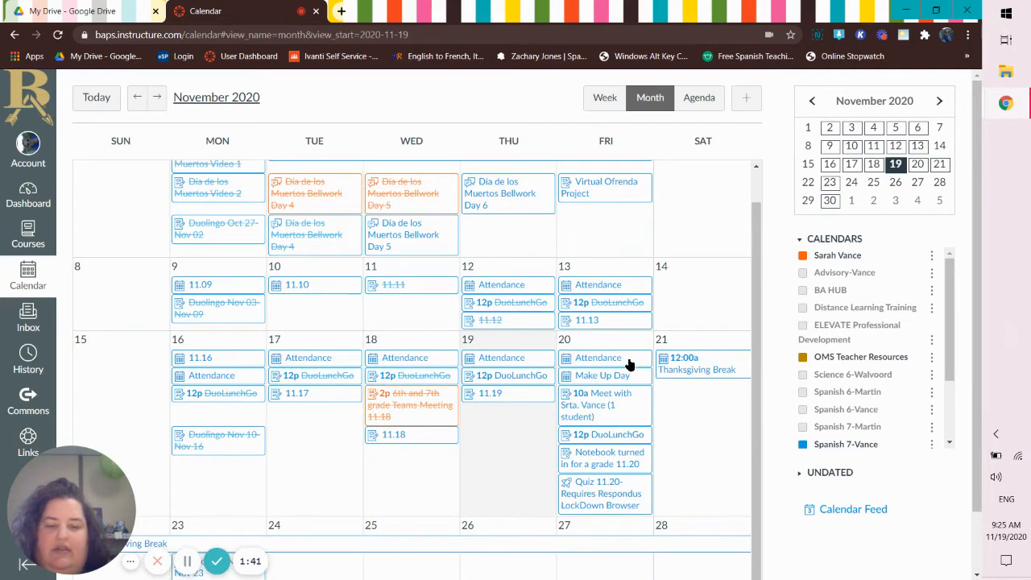
Show the 11.19 assignment's weather-expression slide instructions and links.
click(490, 393)
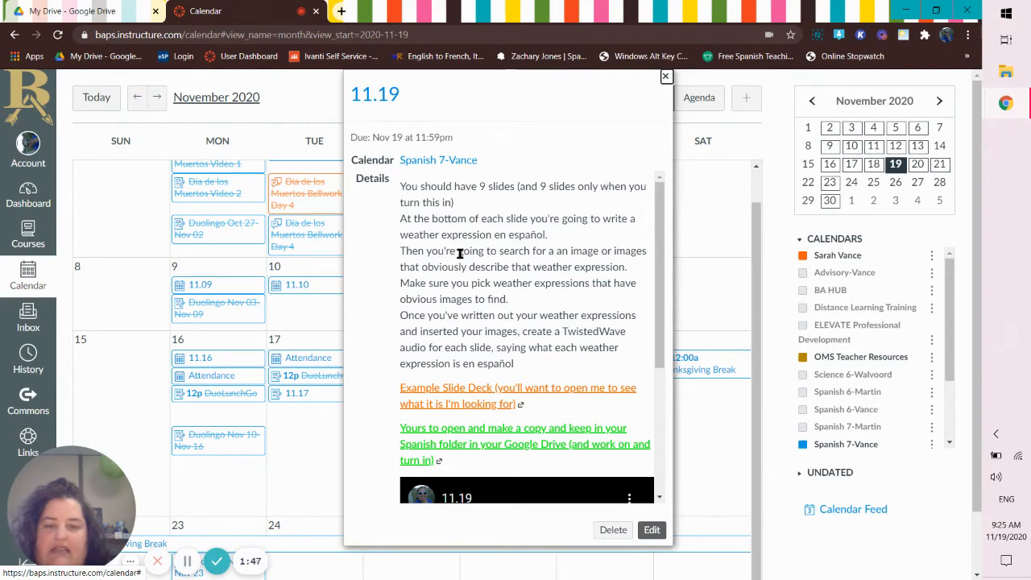
scroll(down, 3)
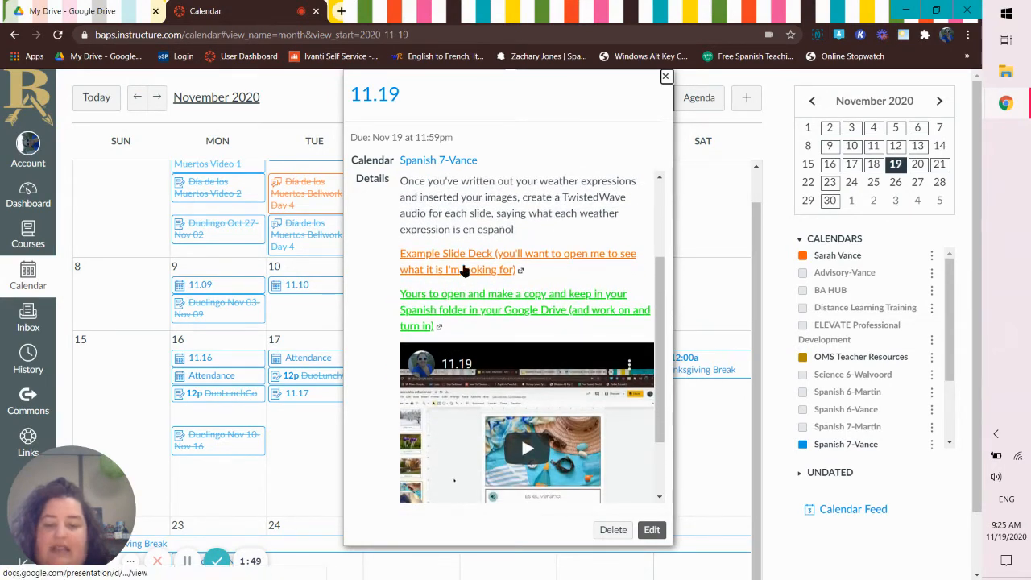
mouse_move(484, 314)
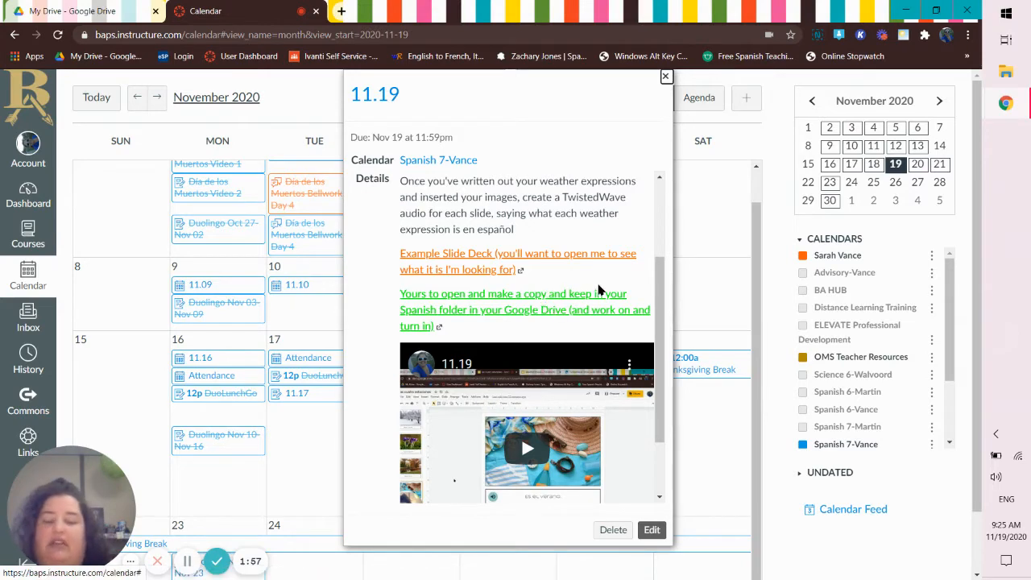
scroll(up, 3)
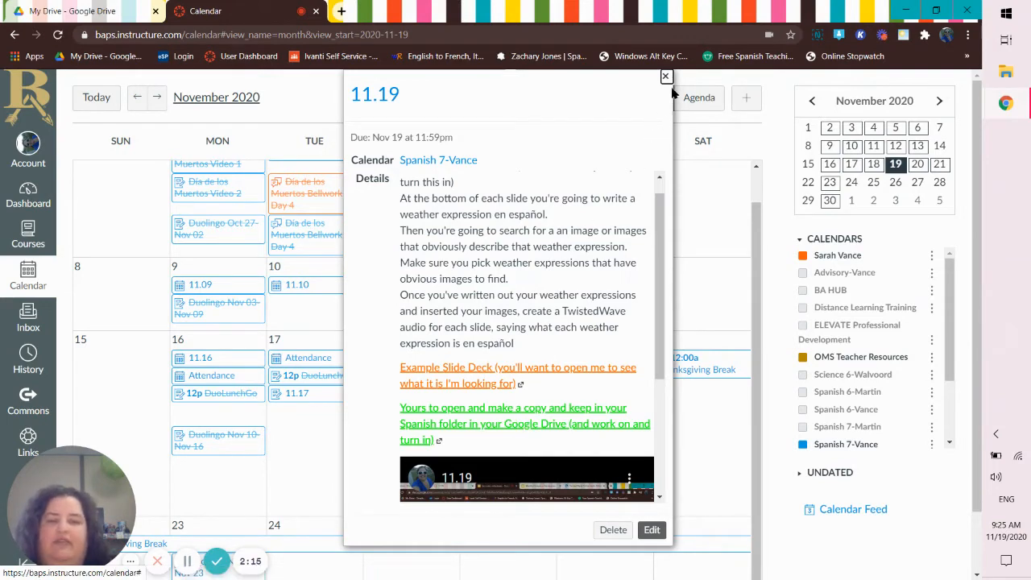
Close the 11.19 popup and return to the Spanish 7-Vance home page for the Floppy Workbook PDF.
click(666, 75)
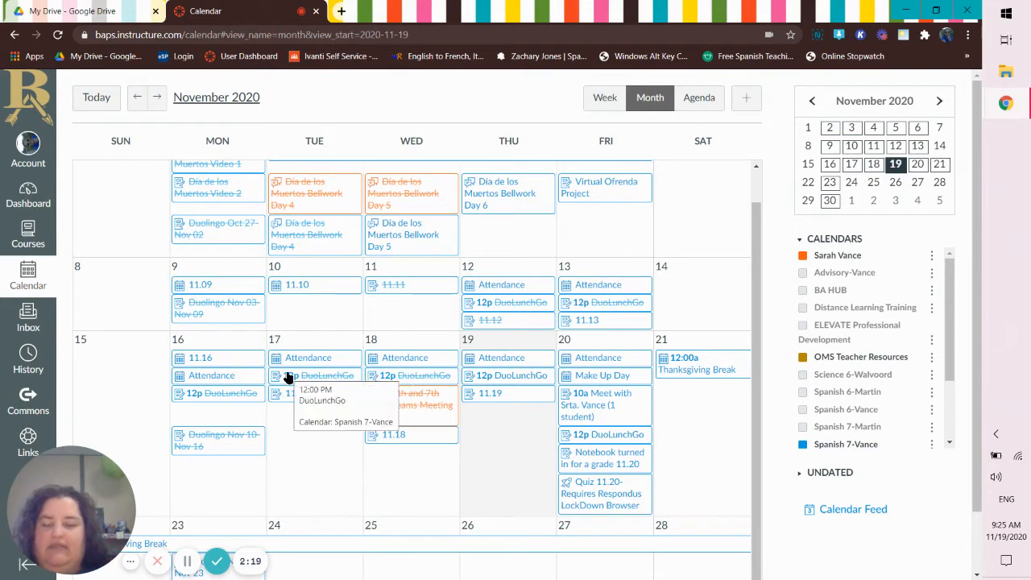
mouse_move(390, 484)
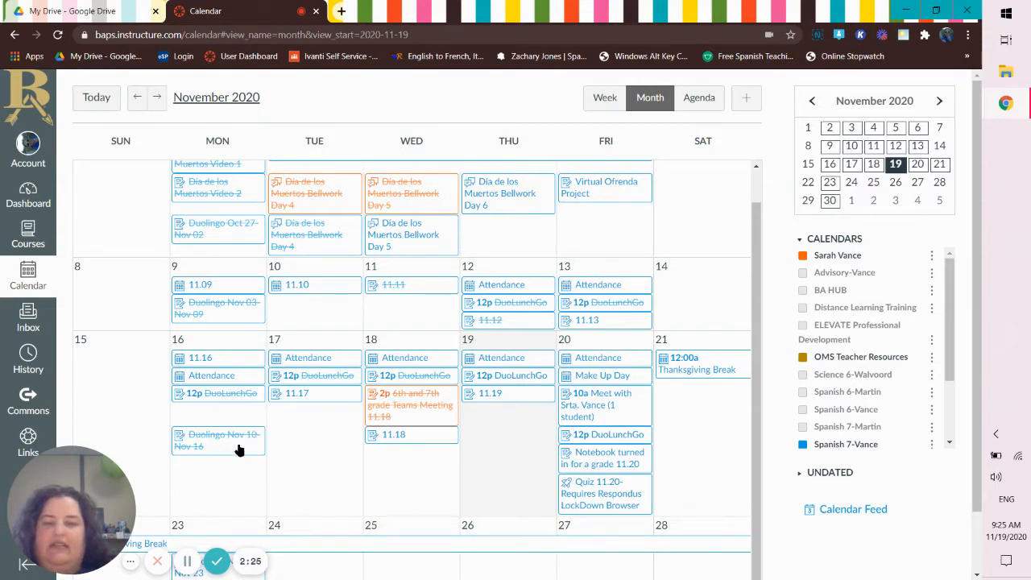
mouse_move(239, 446)
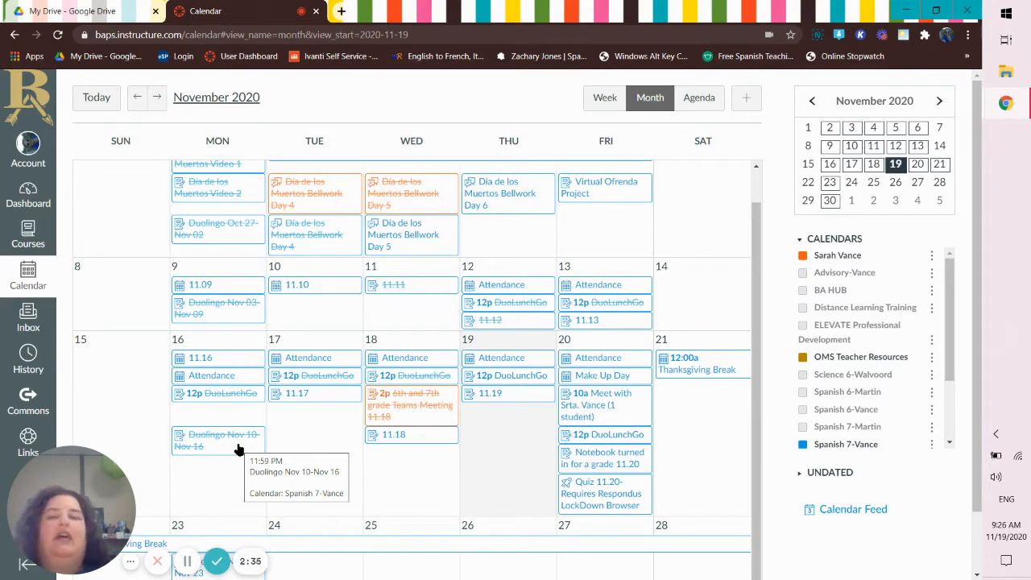
mouse_move(314, 103)
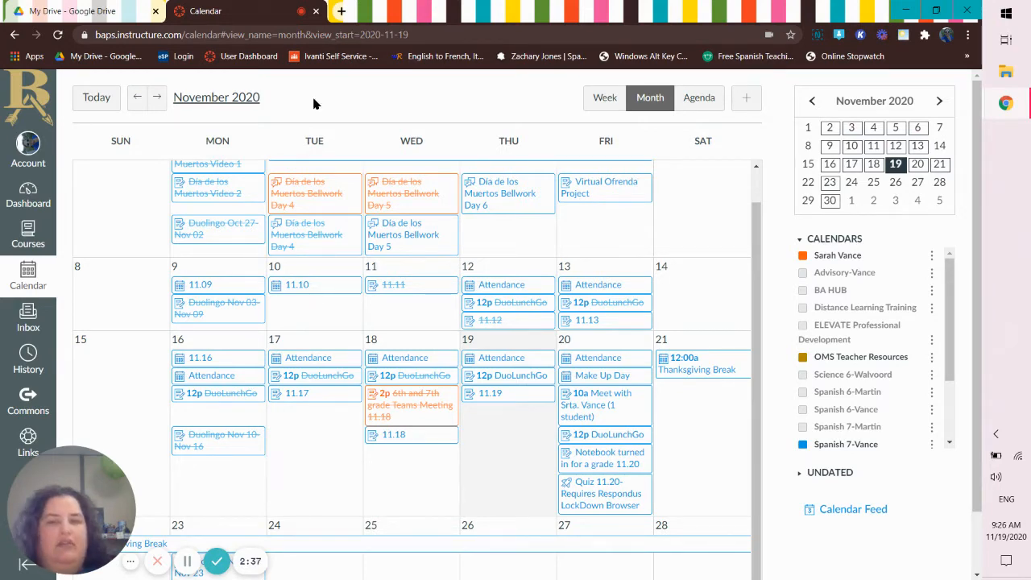
click(342, 11)
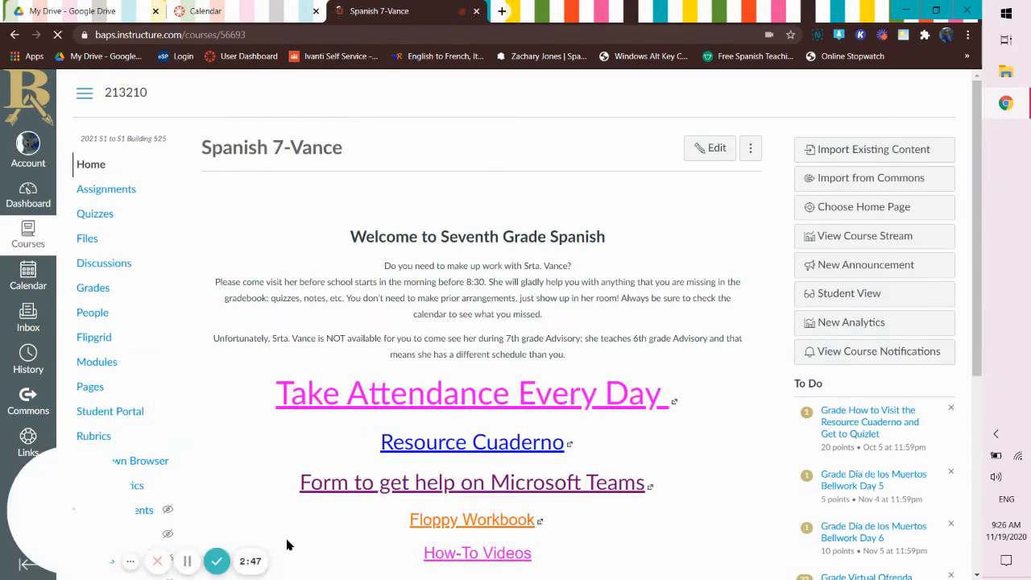
scroll(up, 3)
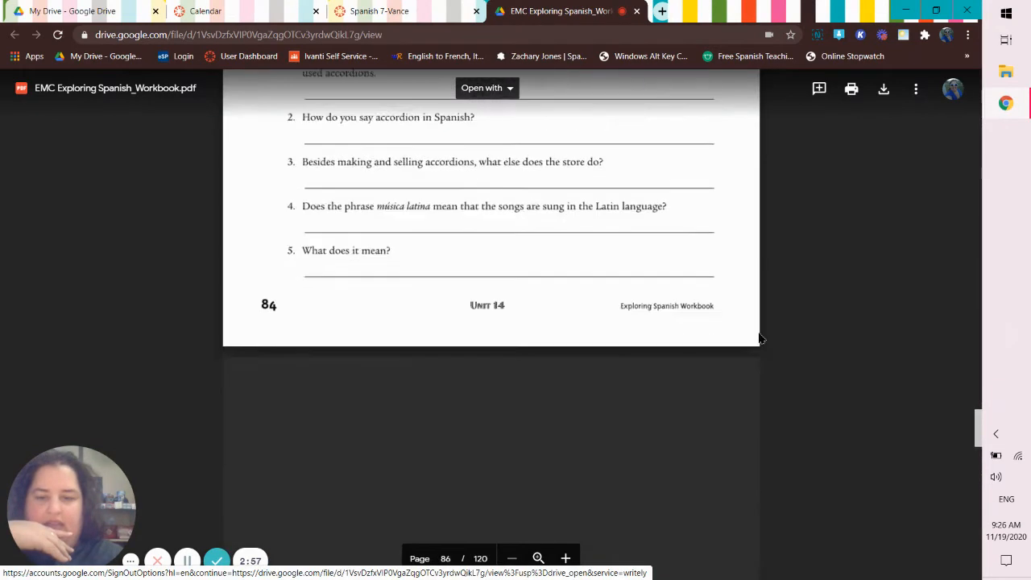
Scroll the workbook past activities B and C to Activity D on page 86.
scroll(down, 3)
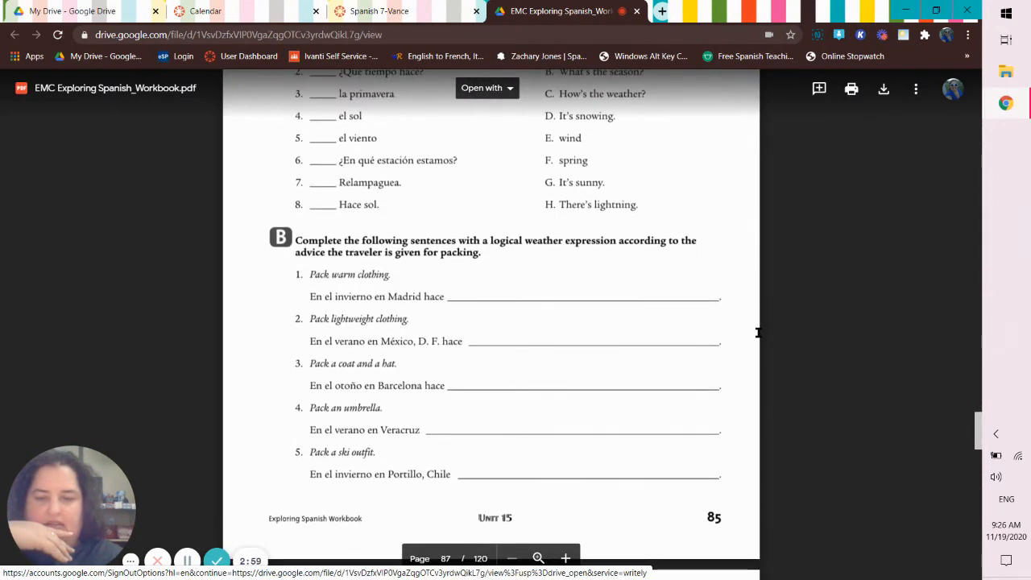
scroll(down, 3)
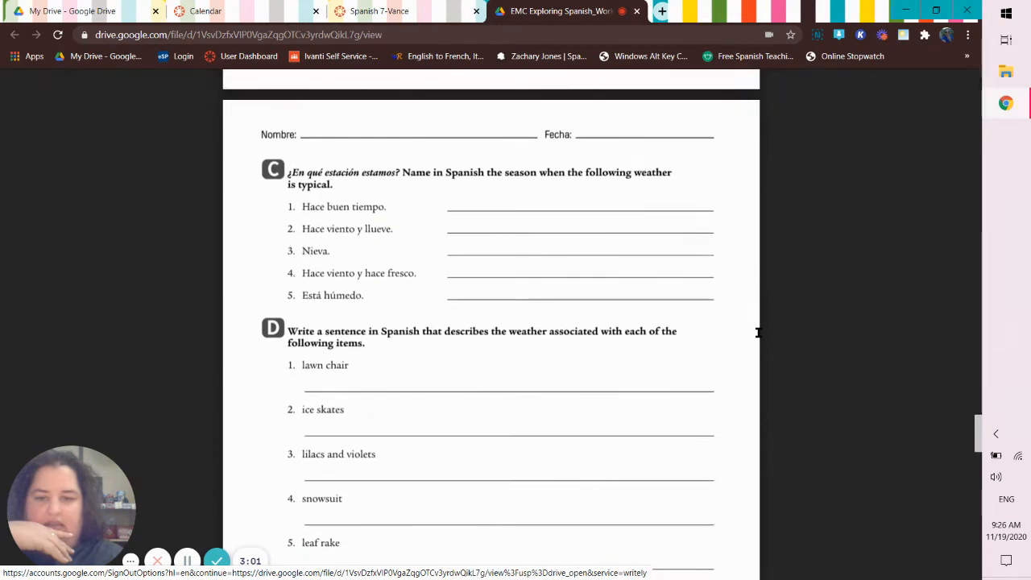
scroll(down, 3)
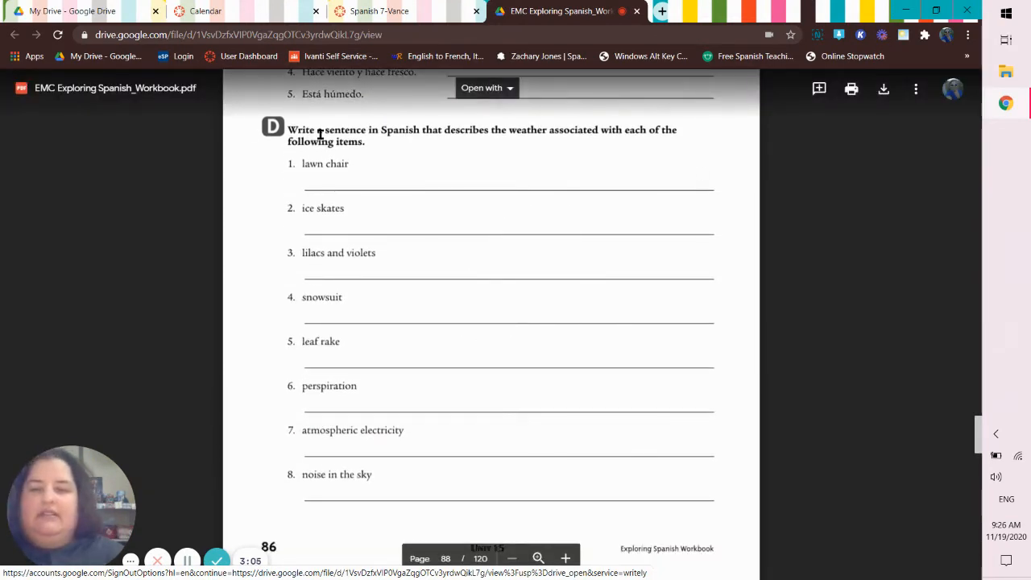
mouse_move(648, 155)
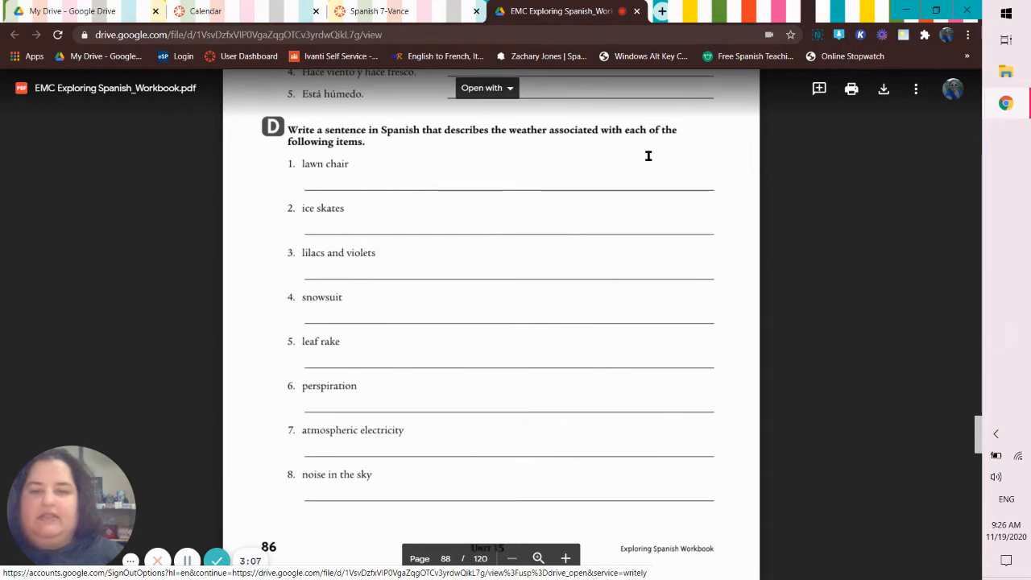
mouse_move(399, 143)
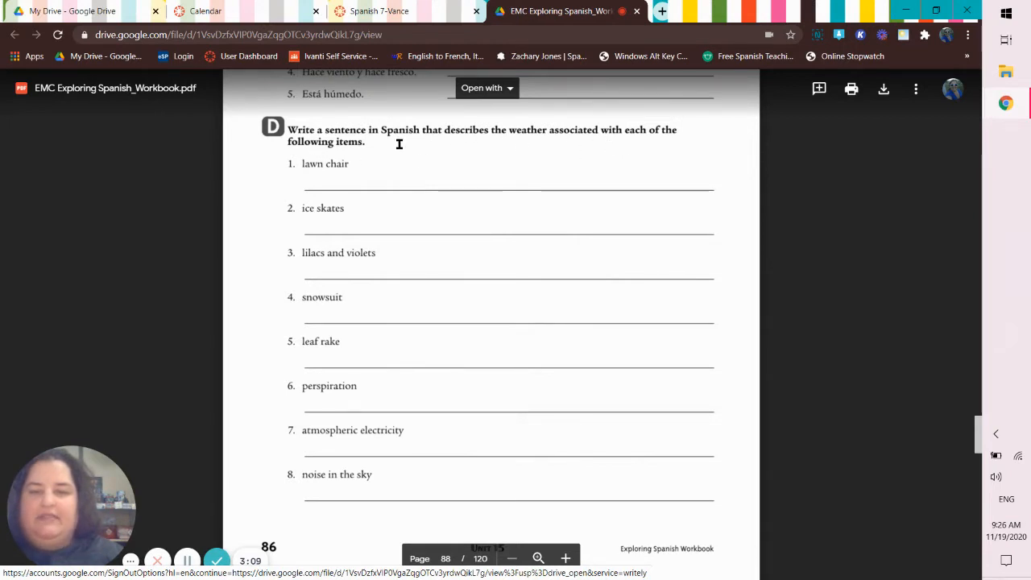
mouse_move(453, 161)
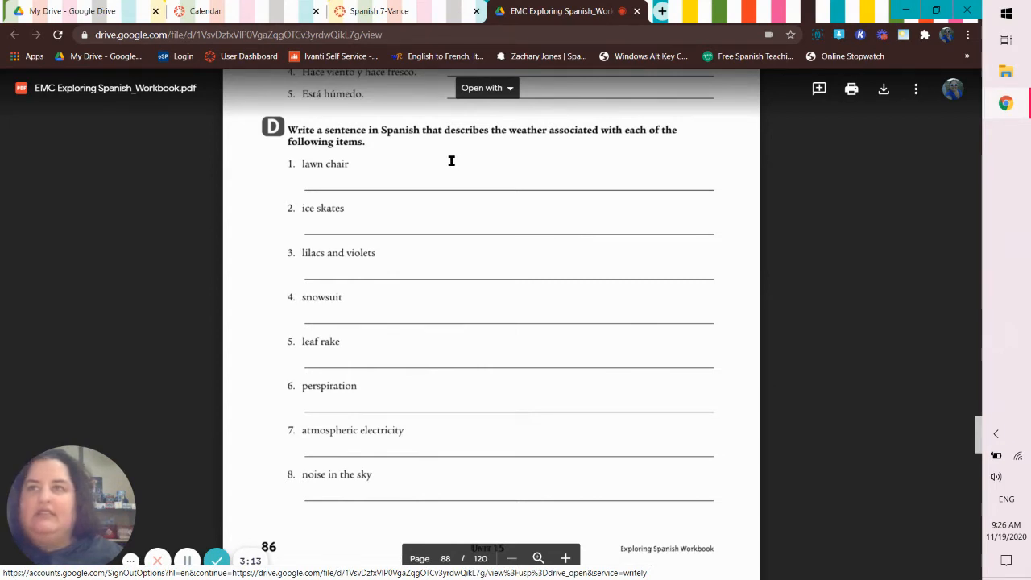
mouse_move(436, 204)
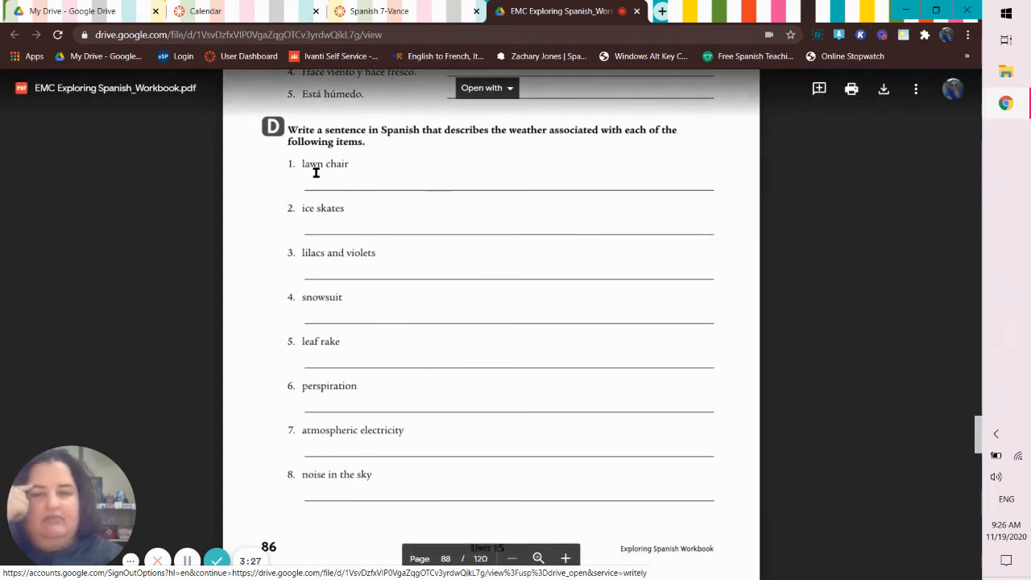
mouse_move(355, 168)
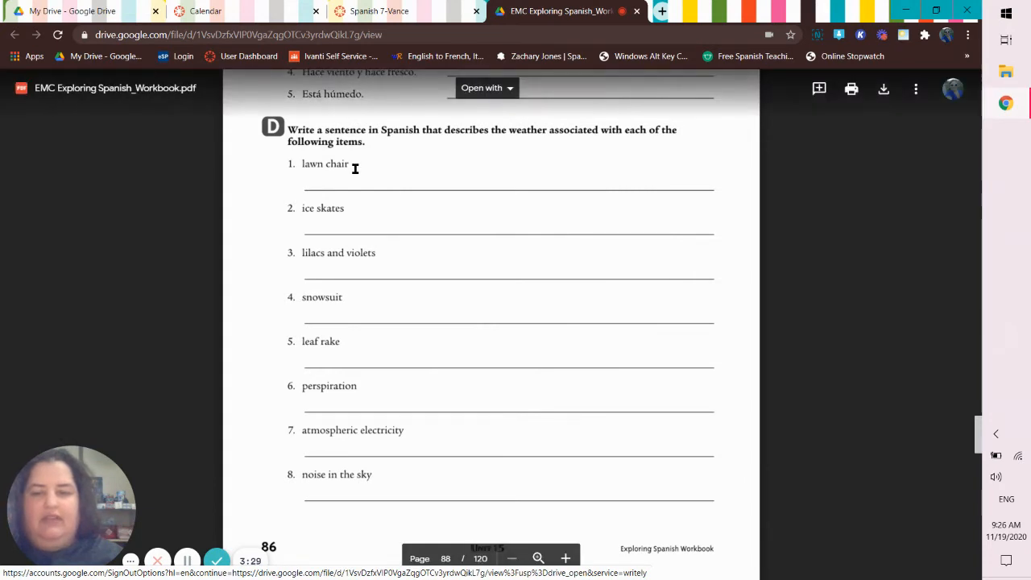
mouse_move(314, 219)
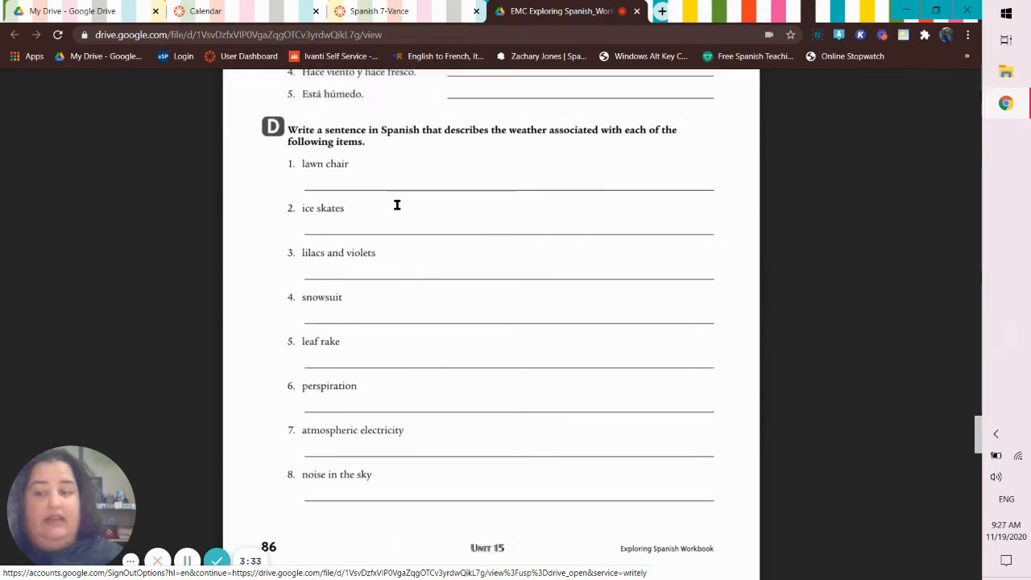
mouse_move(369, 212)
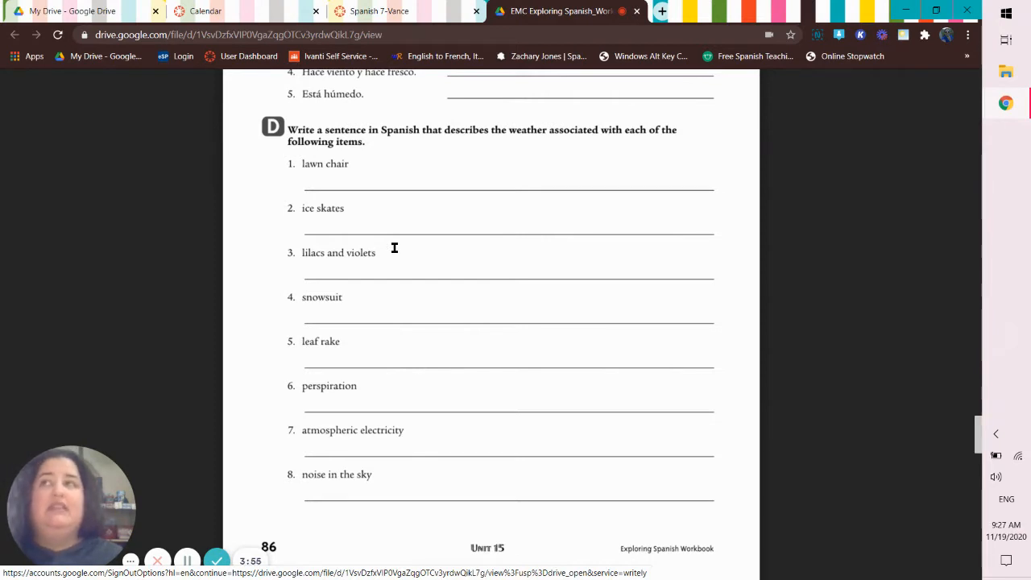
mouse_move(447, 151)
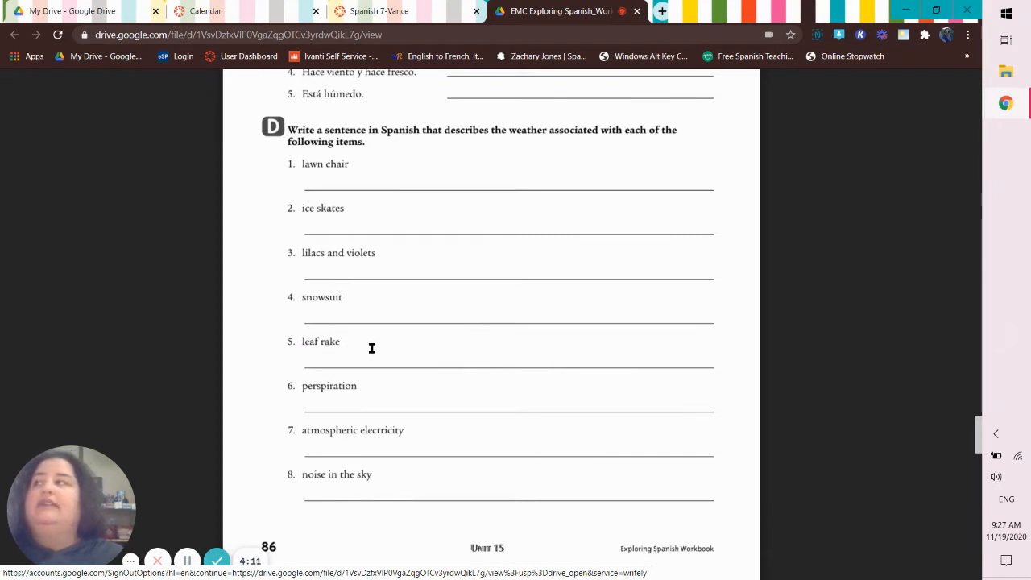
mouse_move(301, 400)
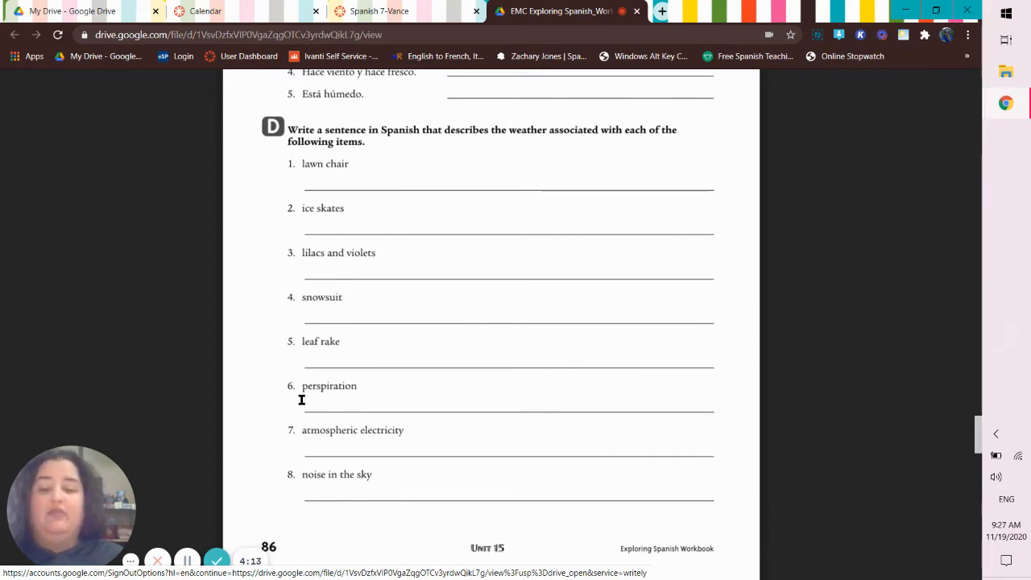
scroll(down, 3)
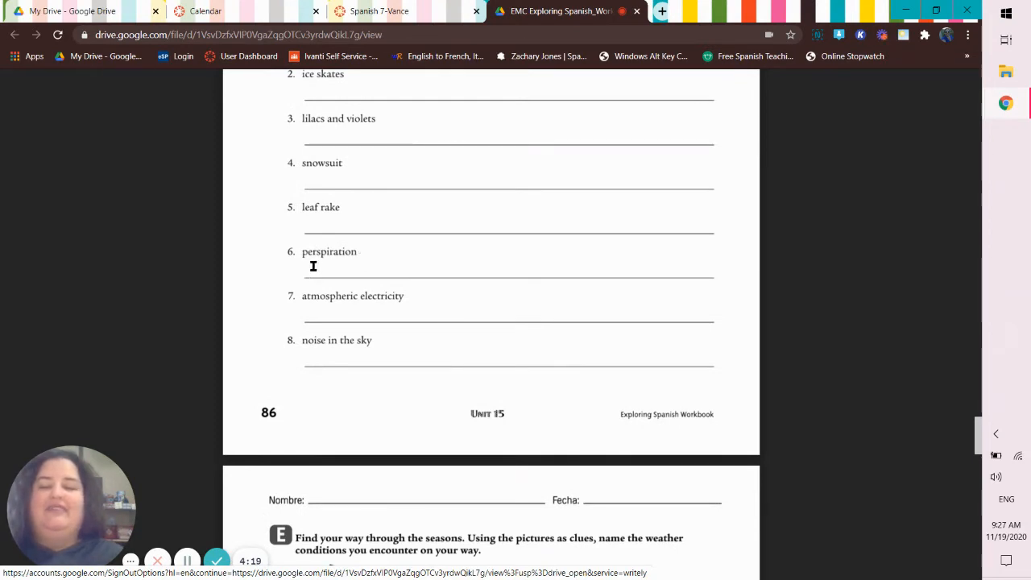
mouse_move(361, 262)
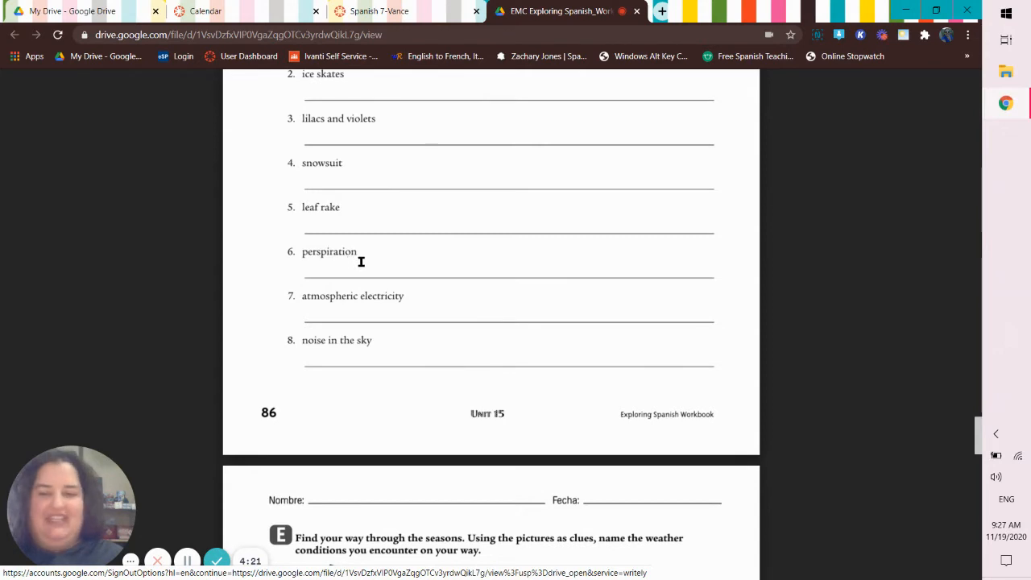
mouse_move(301, 267)
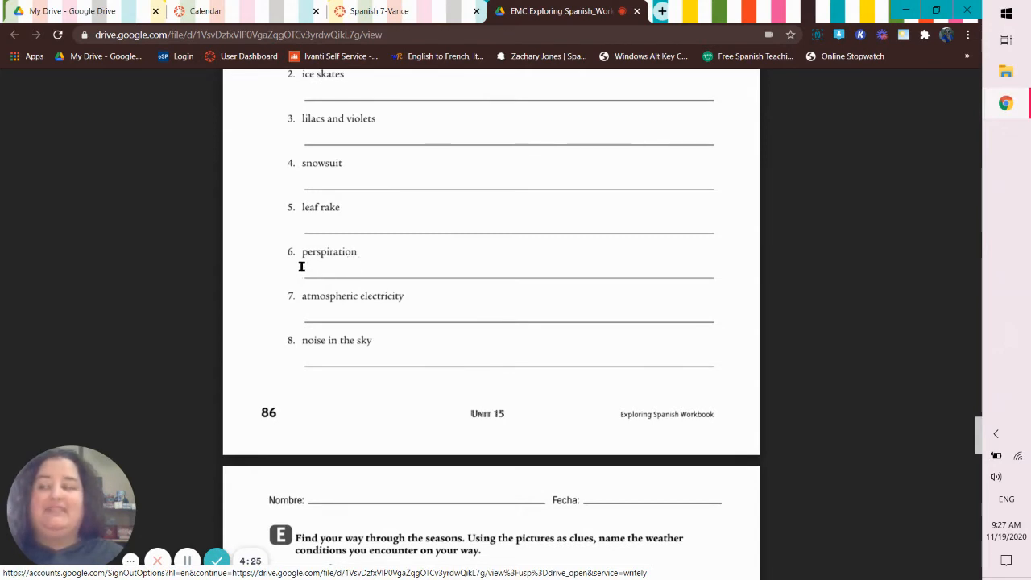
mouse_move(359, 261)
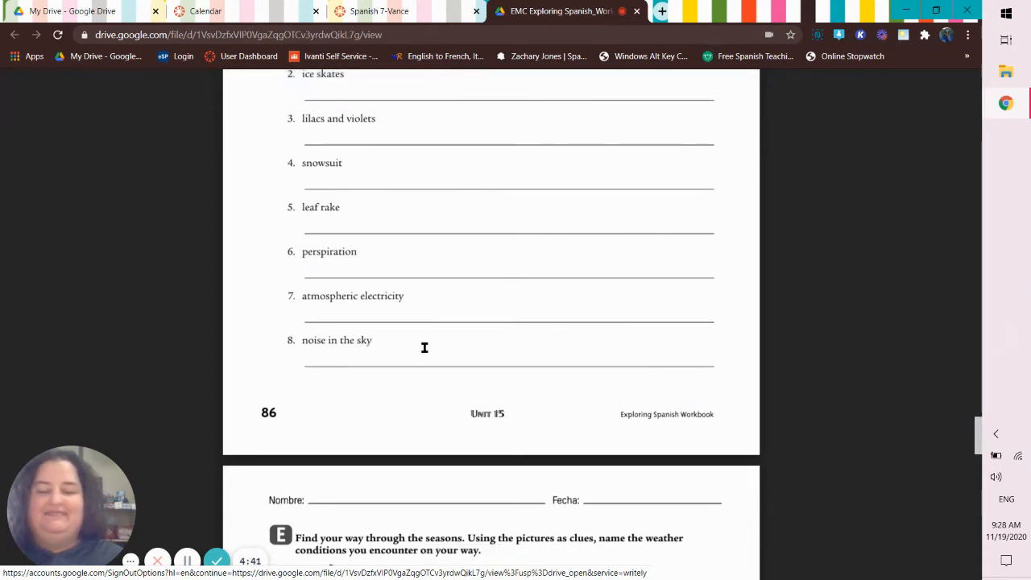
Scroll past the maze and word search pages, then back to page 86's exercise C.
scroll(down, 3)
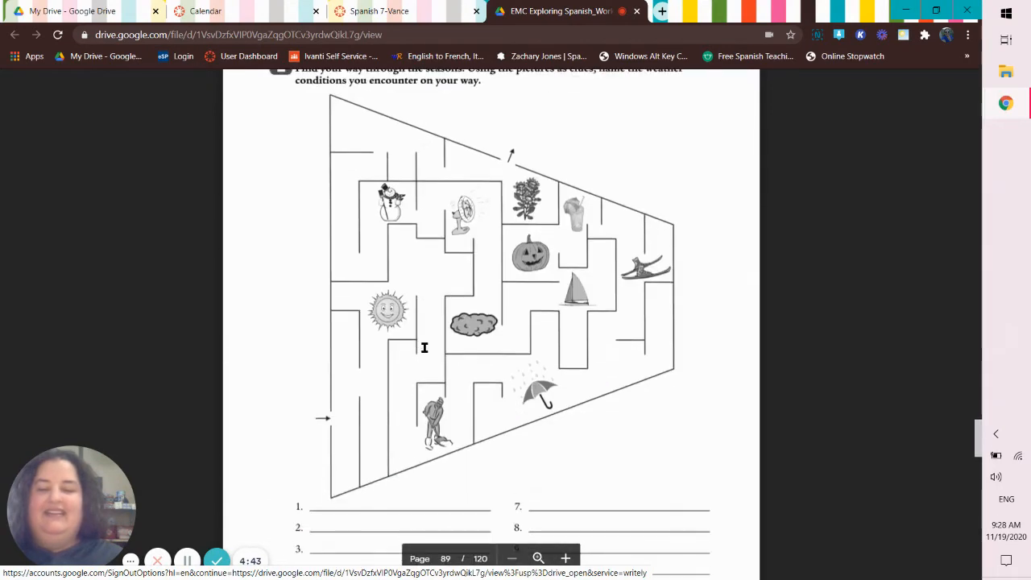
scroll(down, 3)
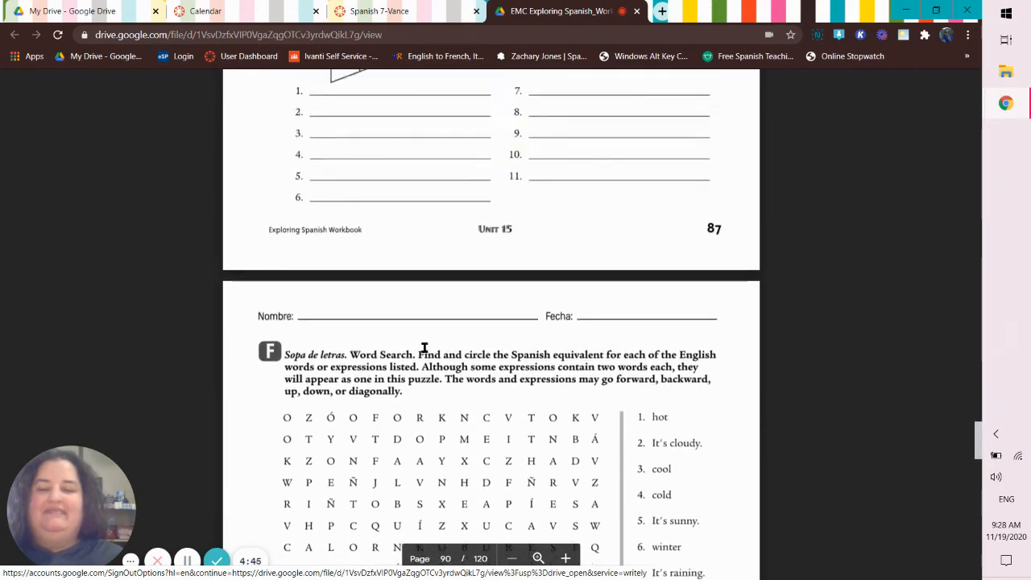
scroll(up, 3)
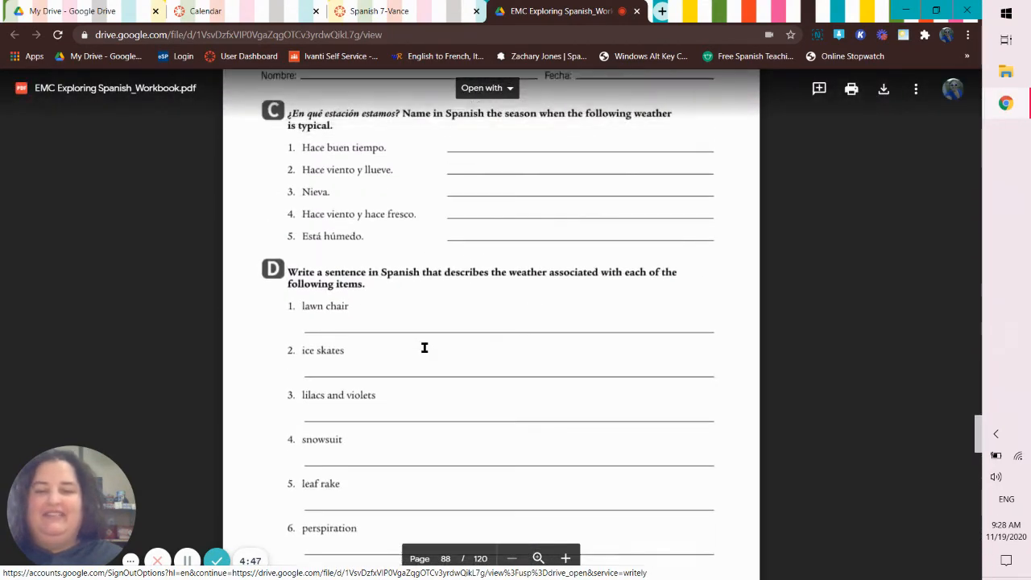
scroll(up, 3)
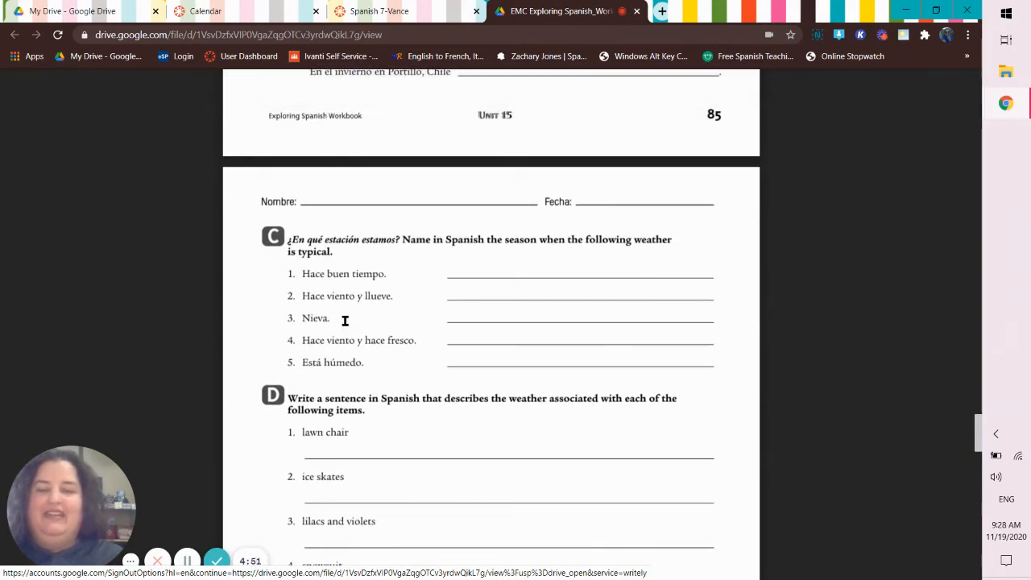
mouse_move(341, 308)
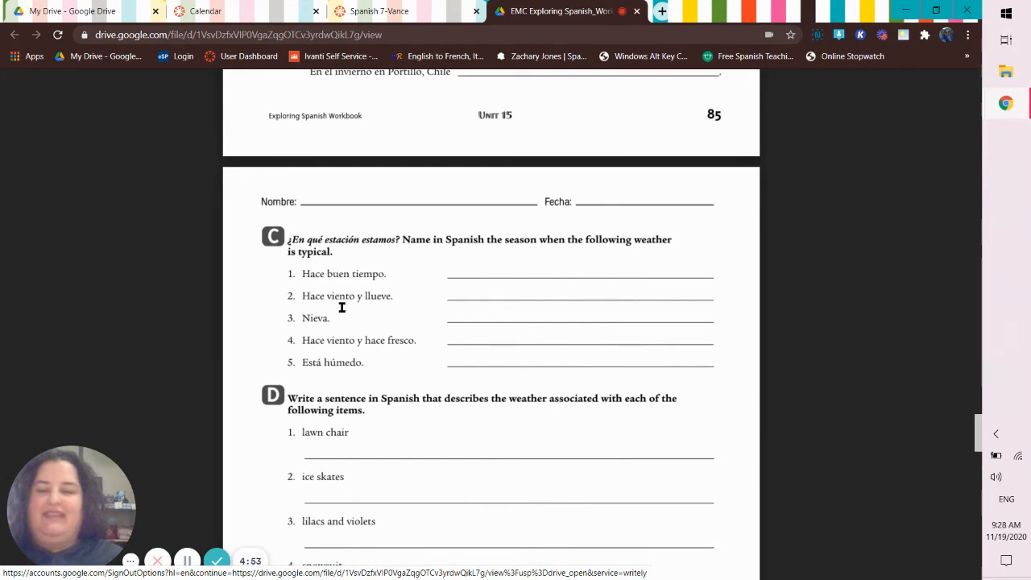
mouse_move(347, 345)
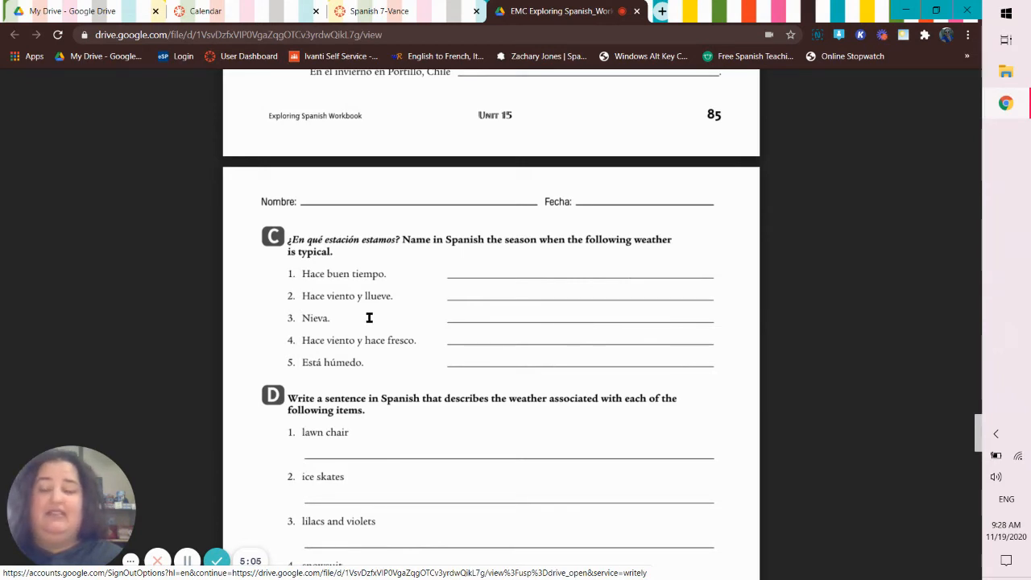
mouse_move(511, 231)
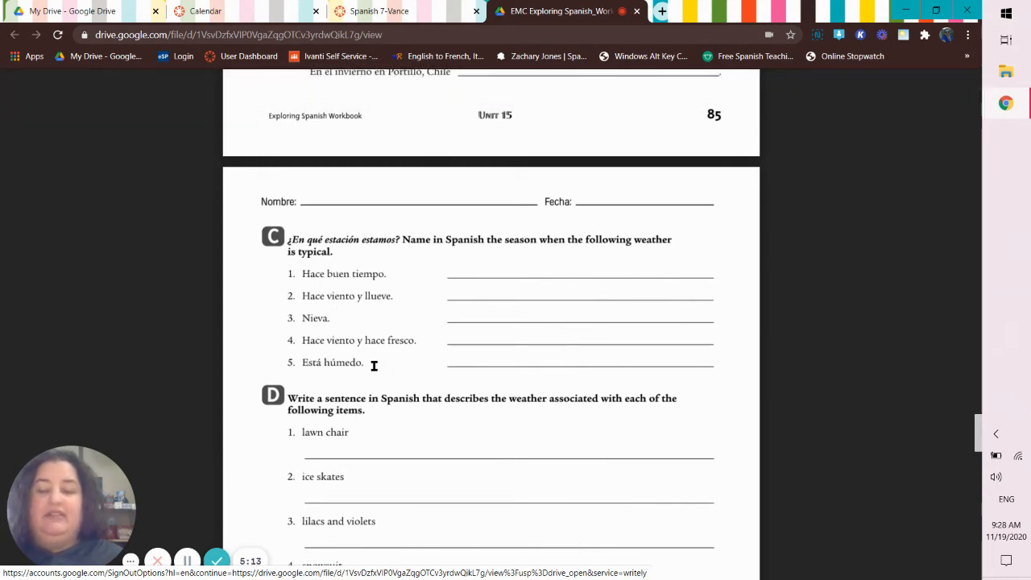
mouse_move(346, 337)
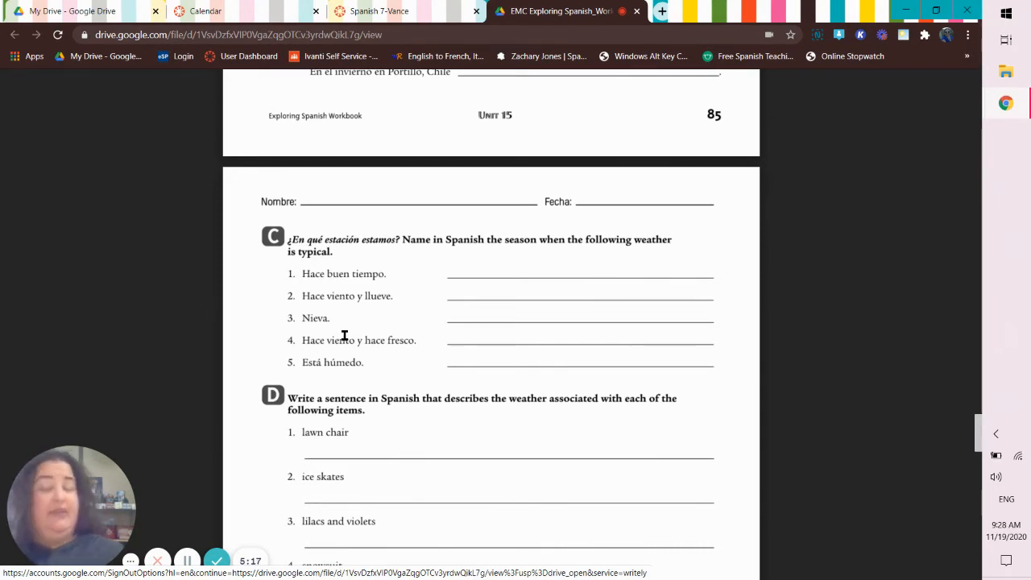
mouse_move(390, 352)
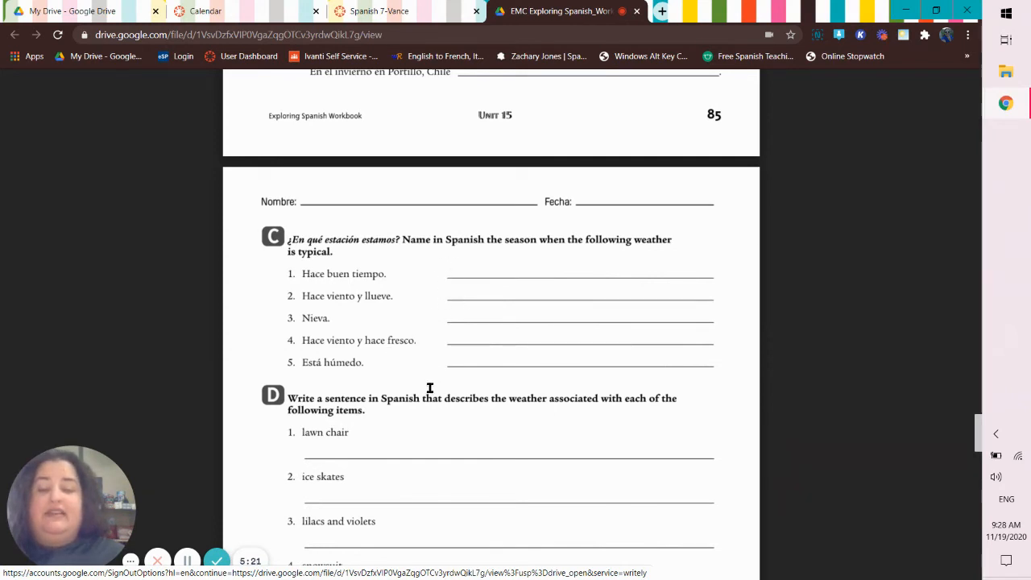
mouse_move(506, 266)
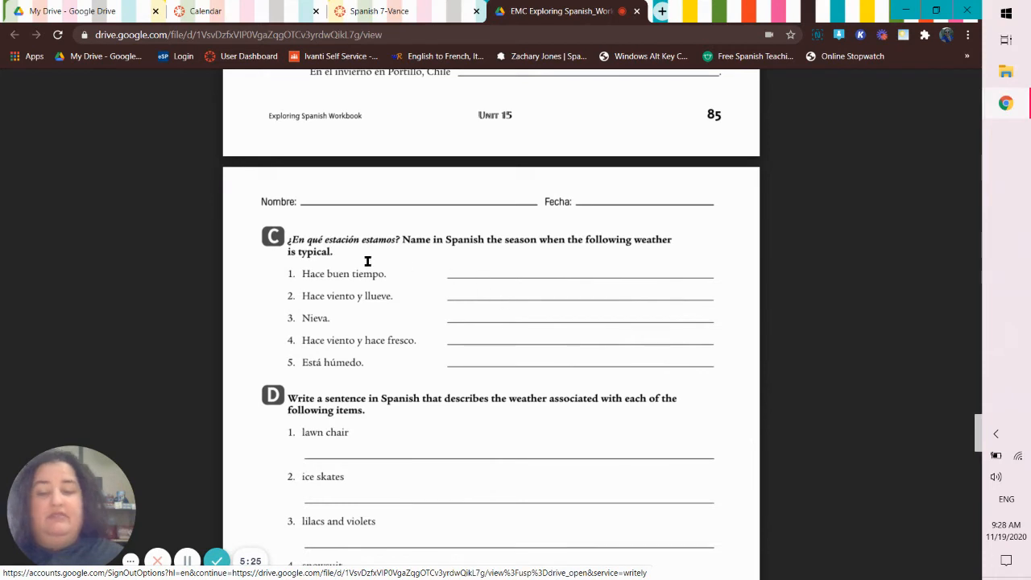
Review page 85's exercise B packing-advice weather sentences.
scroll(up, 3)
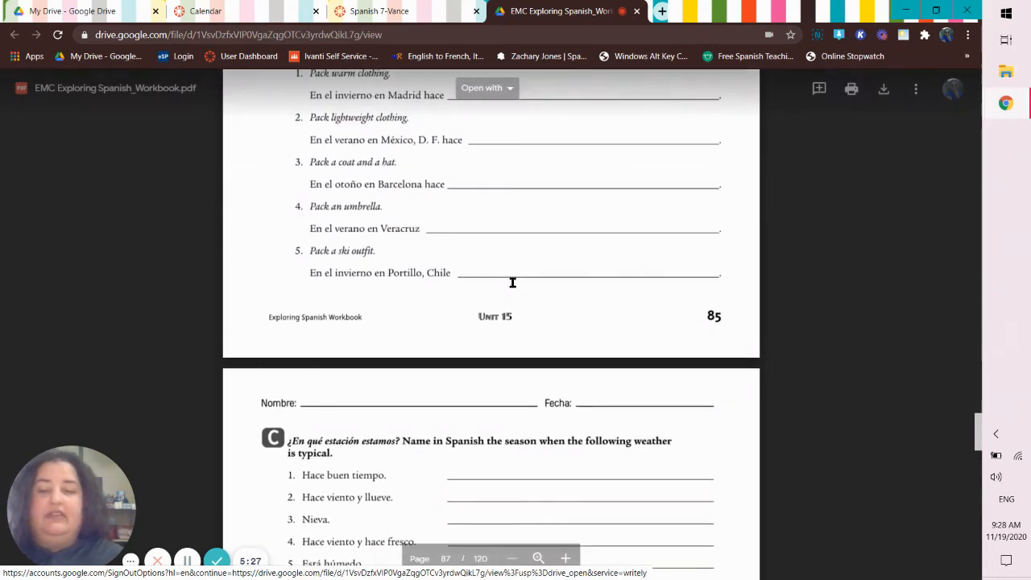
scroll(up, 3)
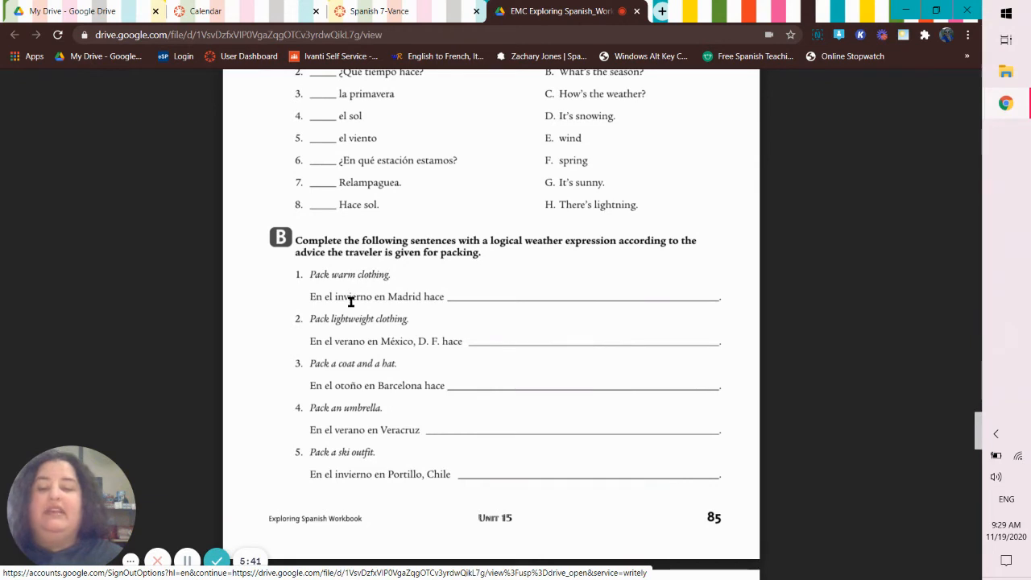
mouse_move(406, 280)
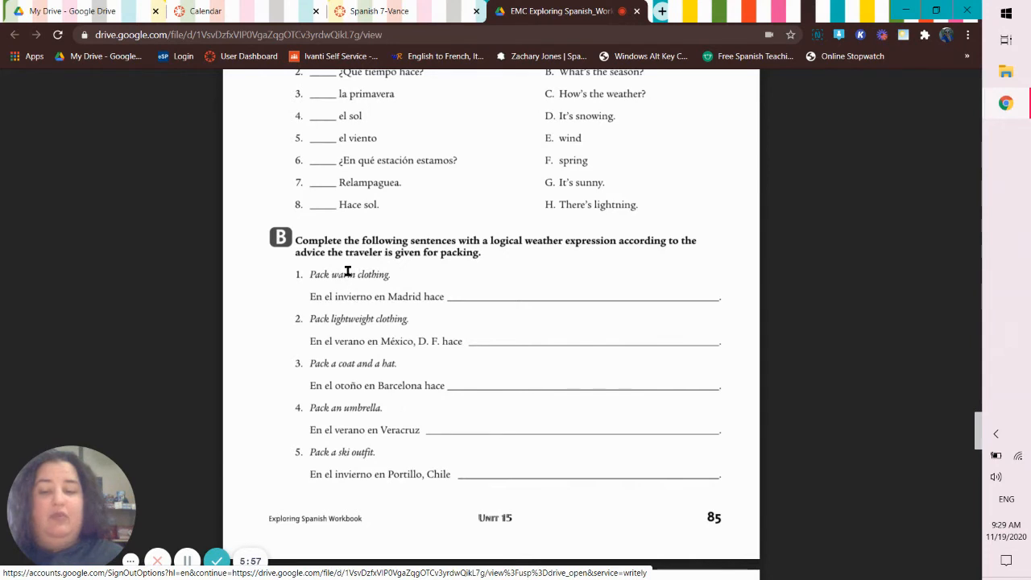
mouse_move(447, 259)
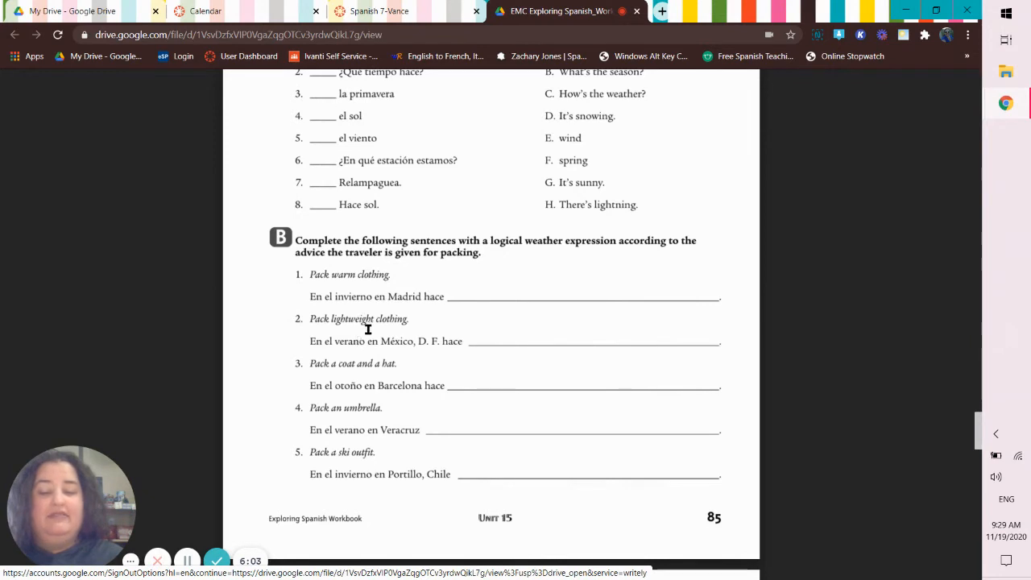
mouse_move(512, 338)
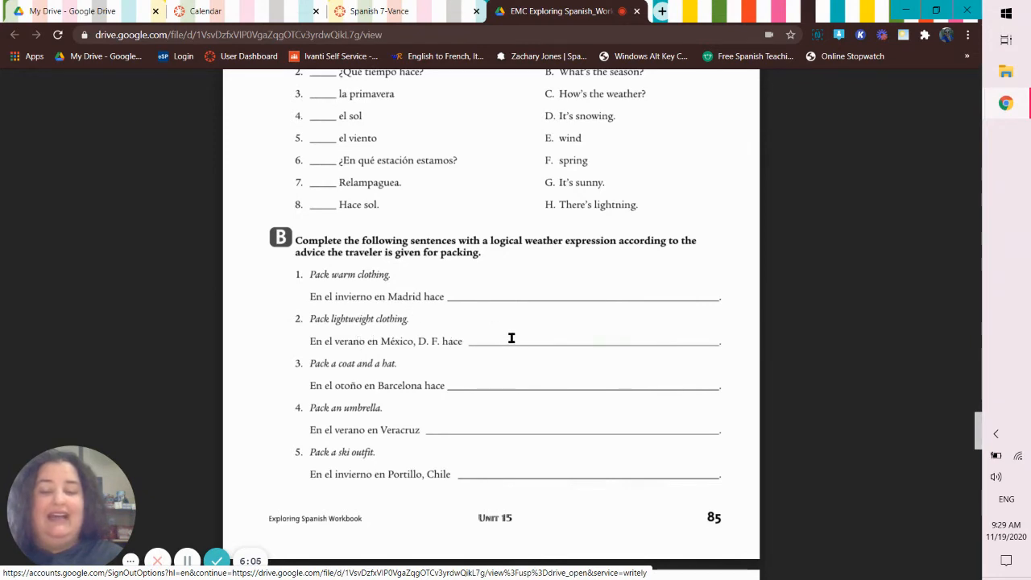
scroll(down, 3)
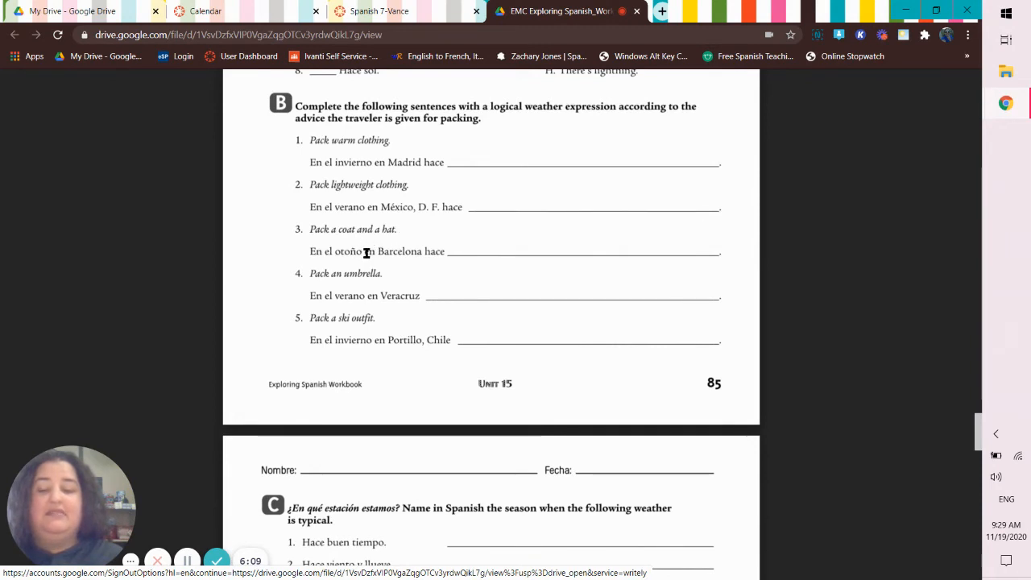
mouse_move(449, 237)
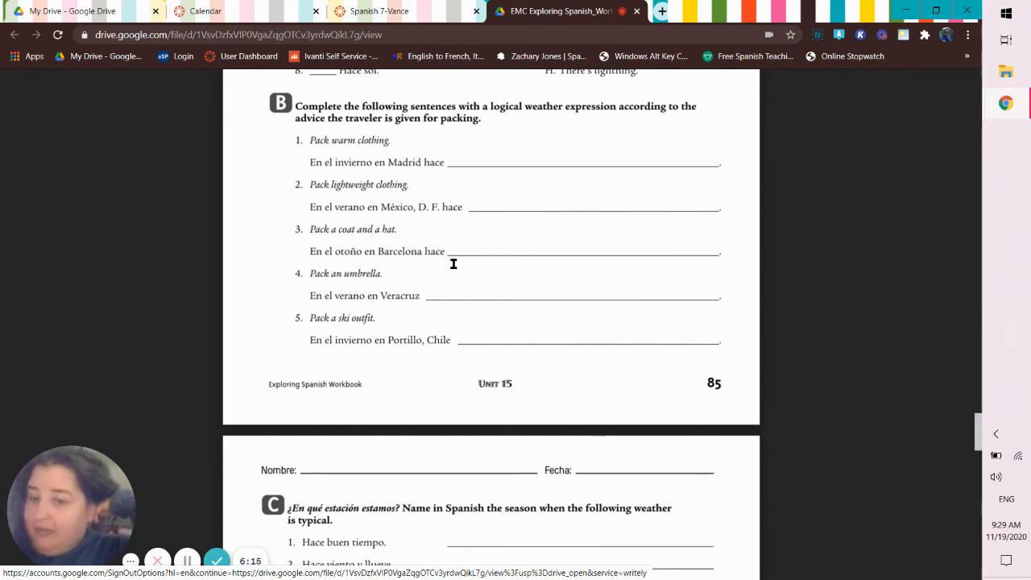
mouse_move(426, 288)
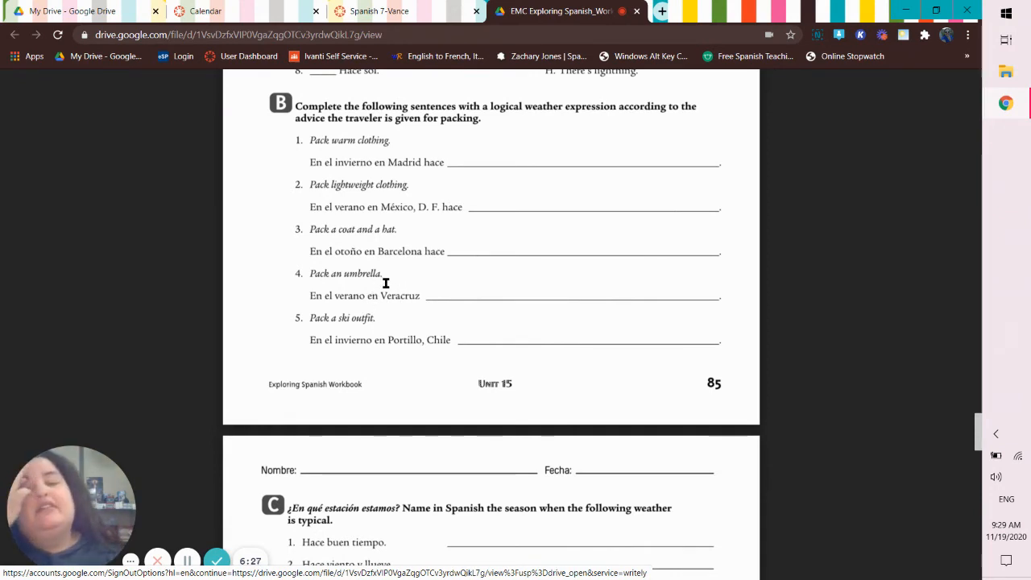
mouse_move(422, 308)
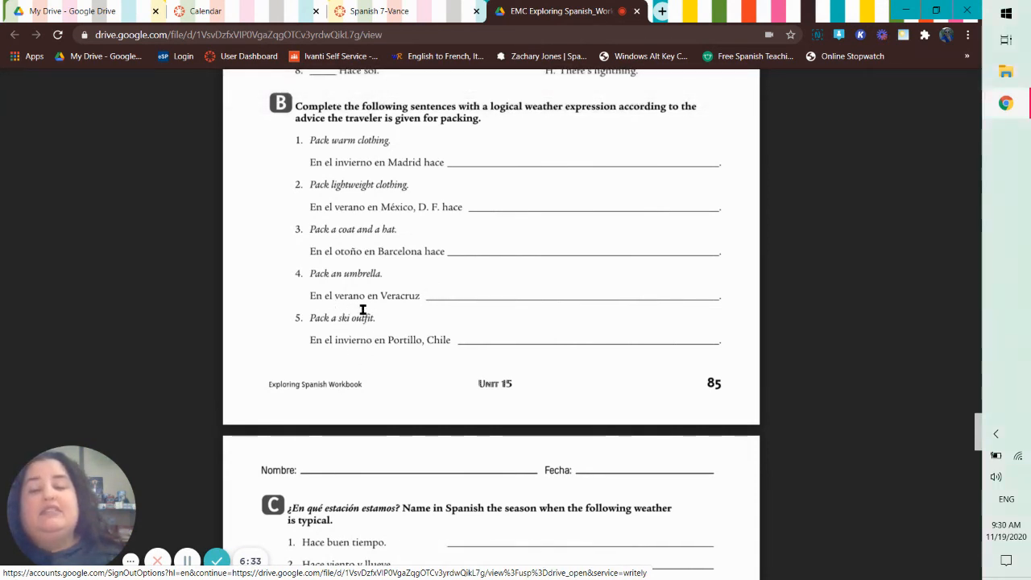
scroll(down, 3)
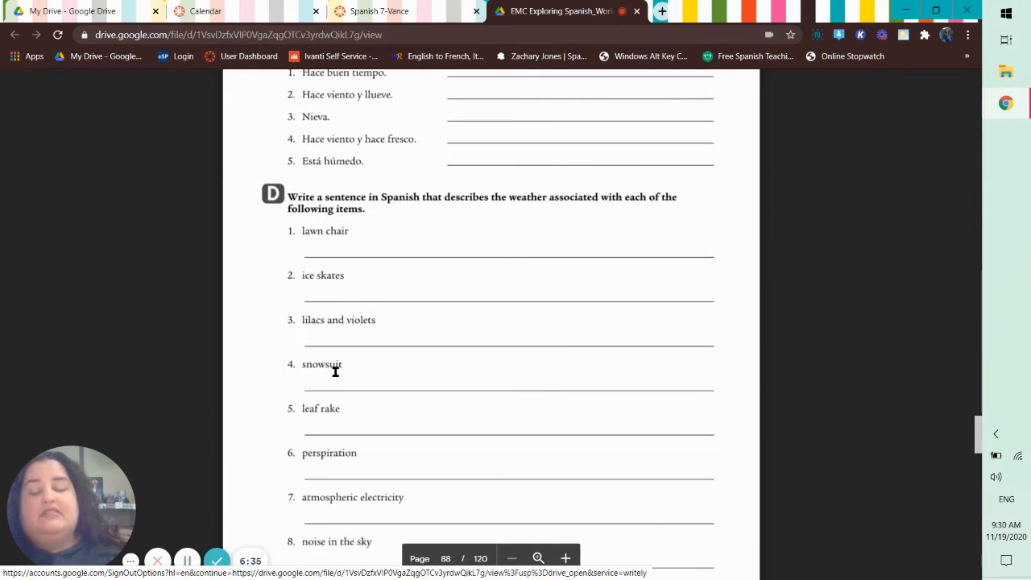
scroll(up, 3)
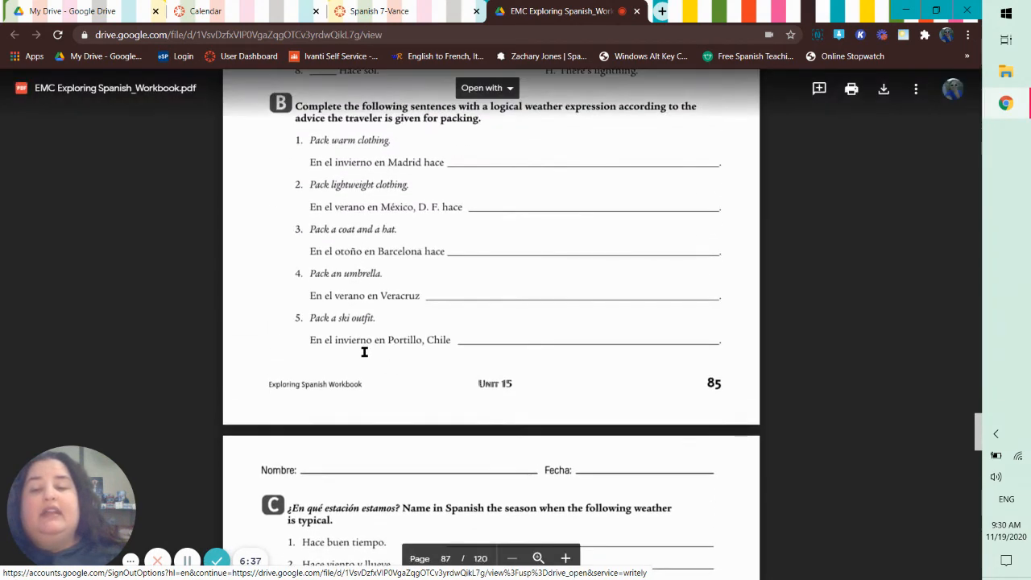
mouse_move(360, 140)
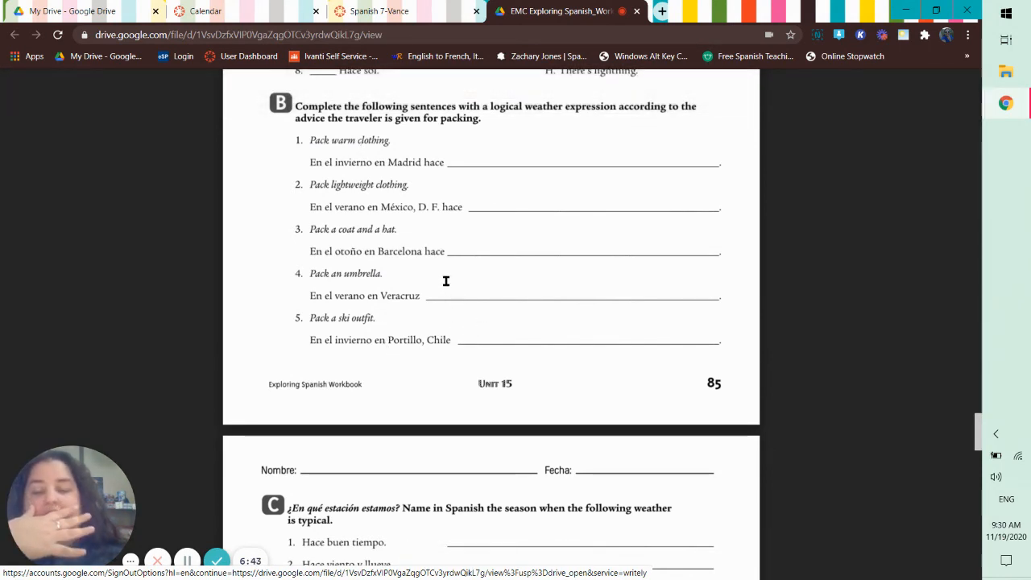
mouse_move(559, 344)
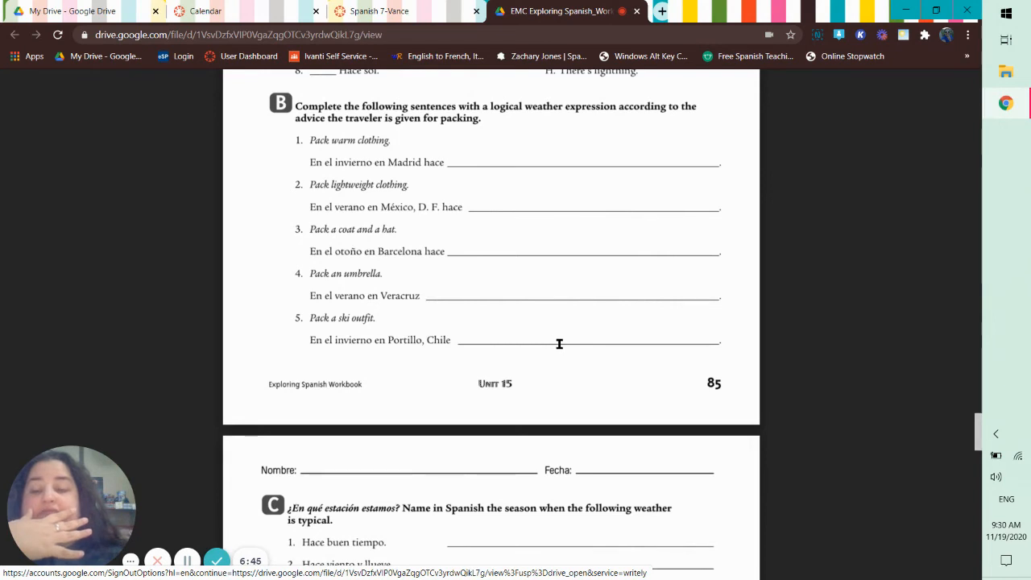
Scroll the workbook to the Unit 15 weather and seasons matching exercise.
scroll(up, 3)
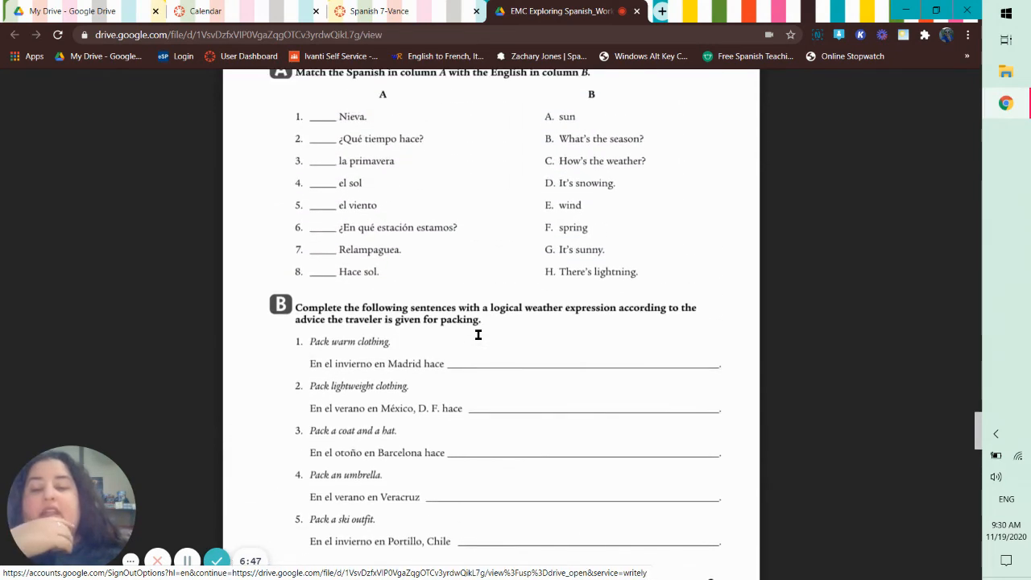
scroll(up, 3)
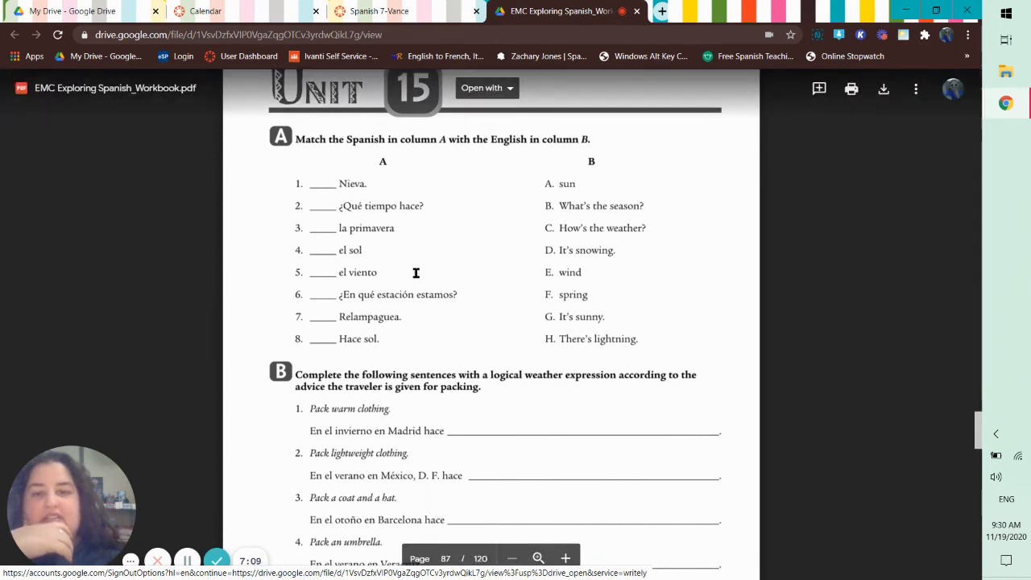
mouse_move(608, 369)
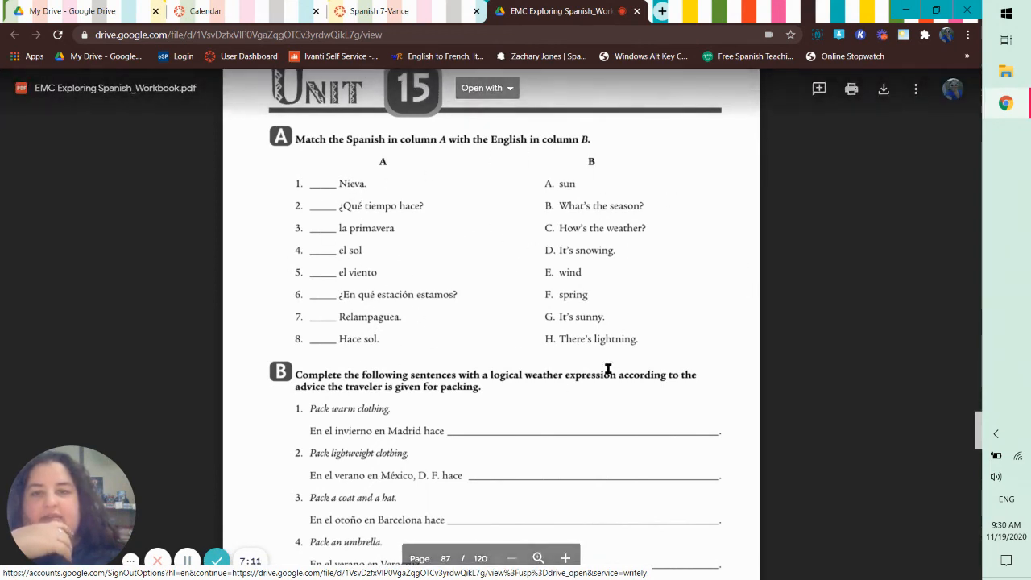
scroll(up, 3)
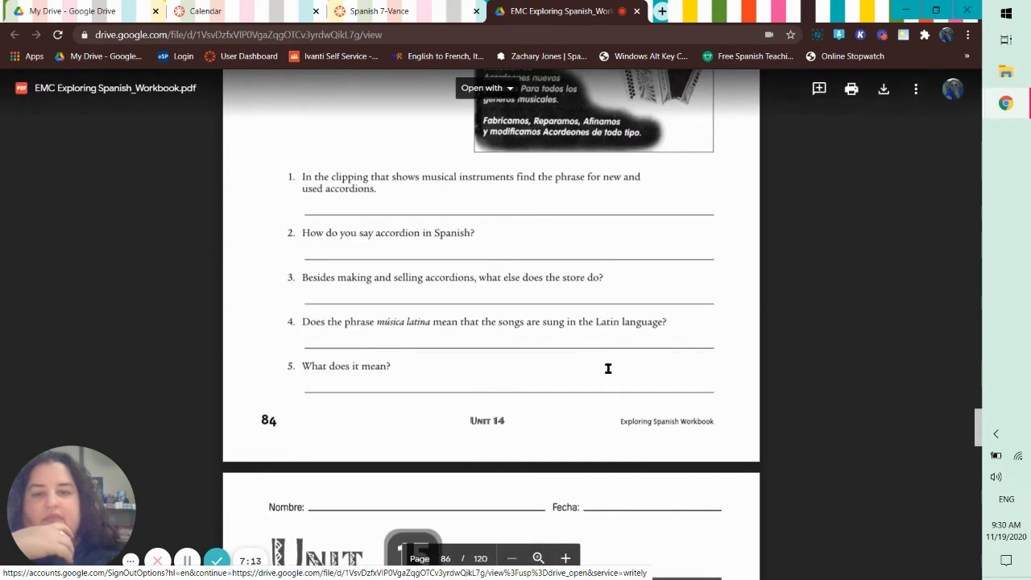
scroll(down, 3)
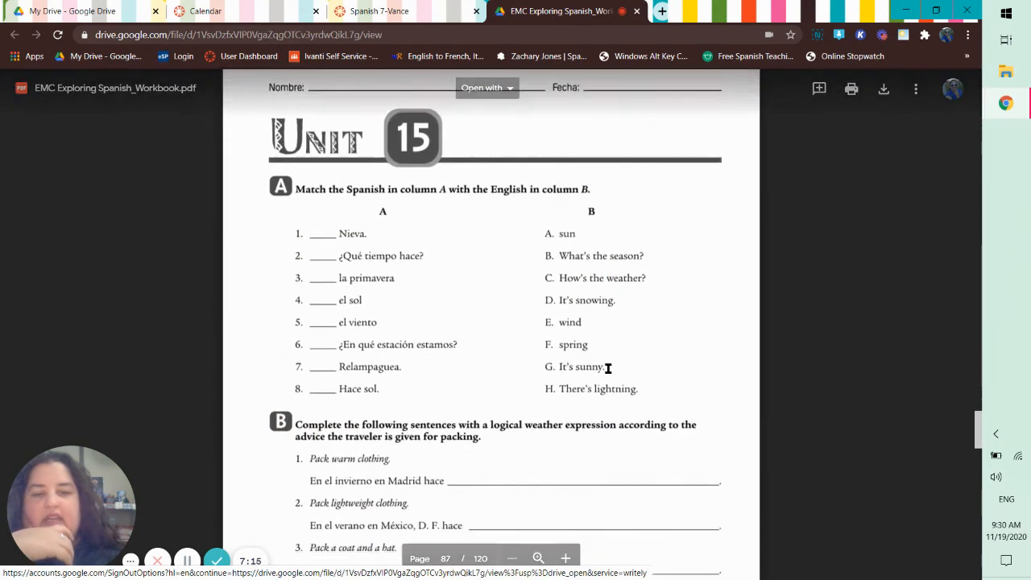
scroll(down, 3)
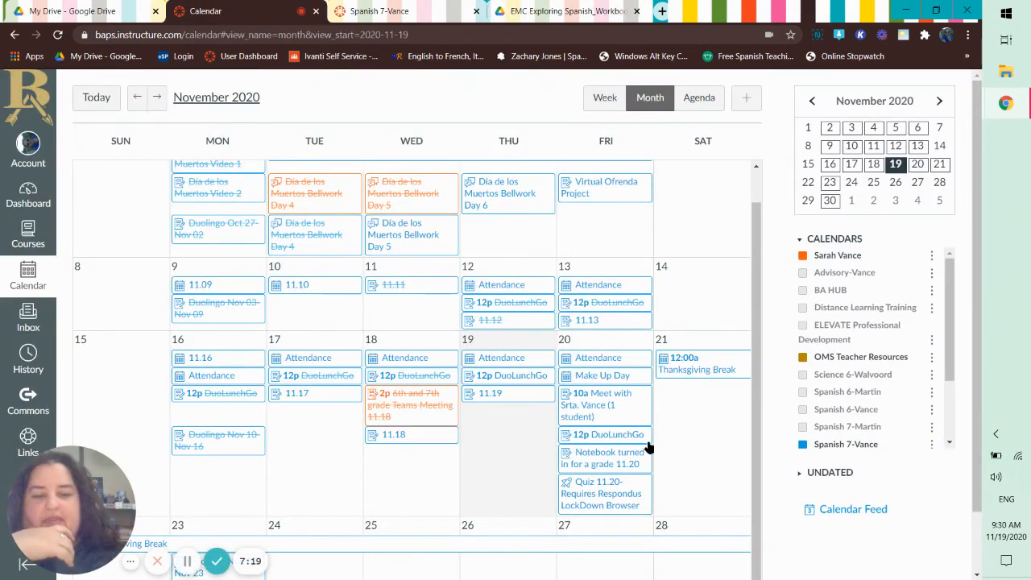
mouse_move(617, 478)
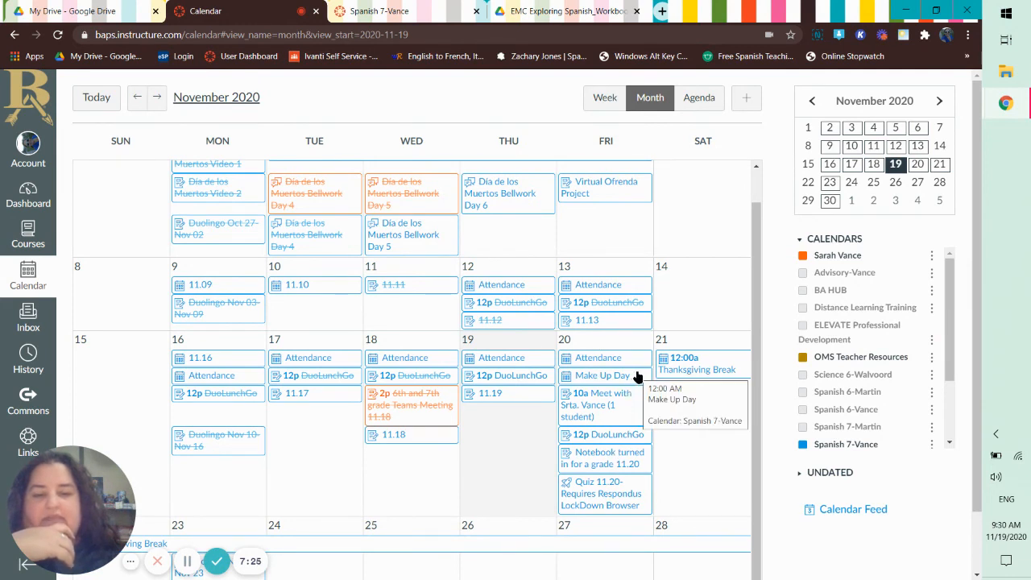
mouse_move(523, 375)
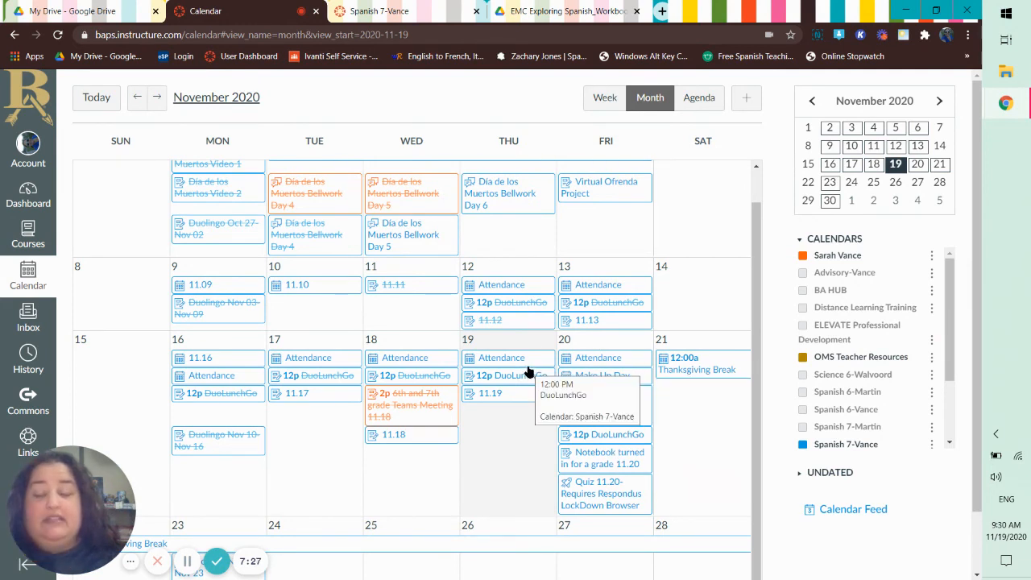
click(501, 358)
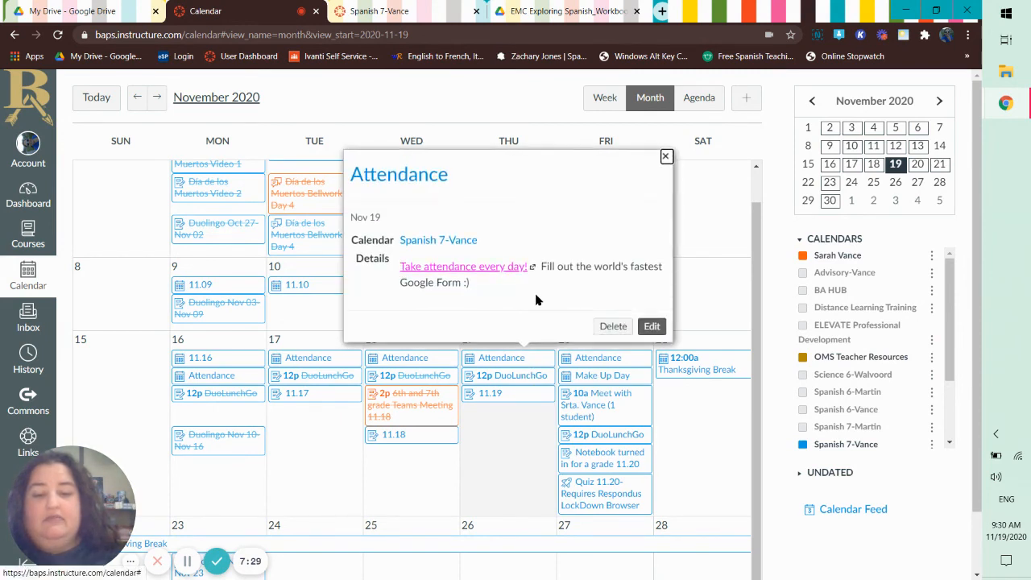
mouse_move(667, 156)
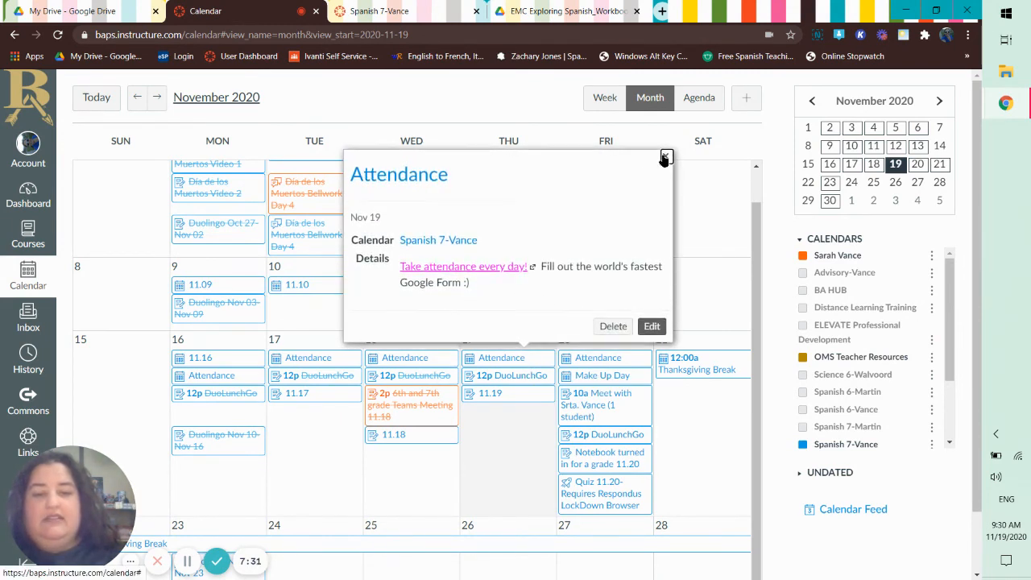
click(666, 157)
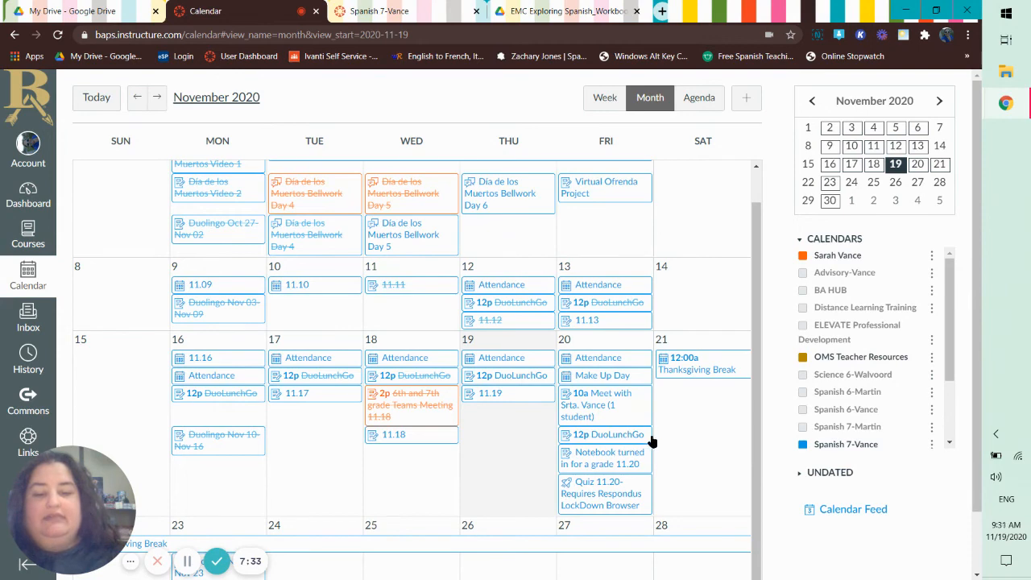
mouse_move(639, 466)
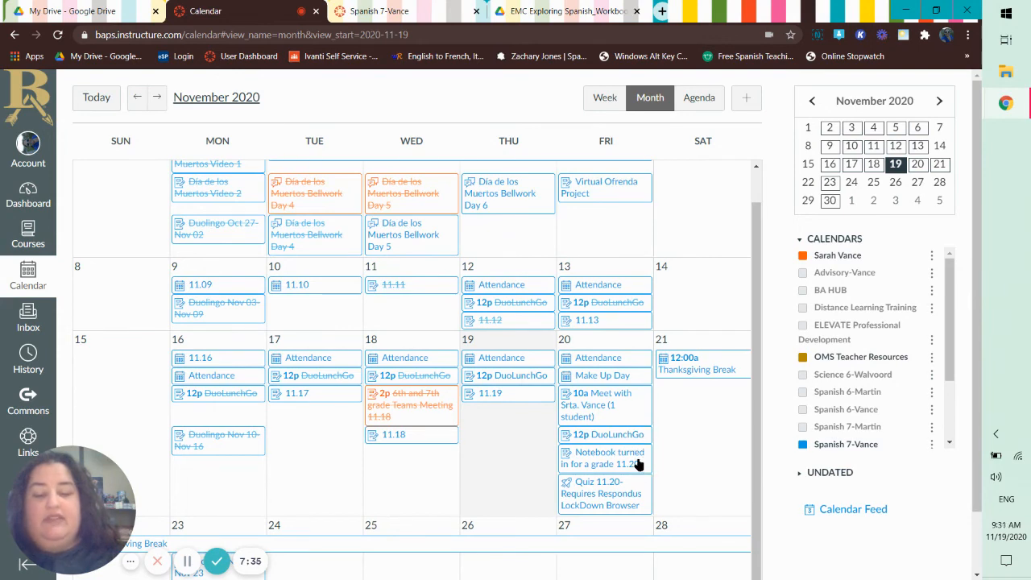
click(604, 458)
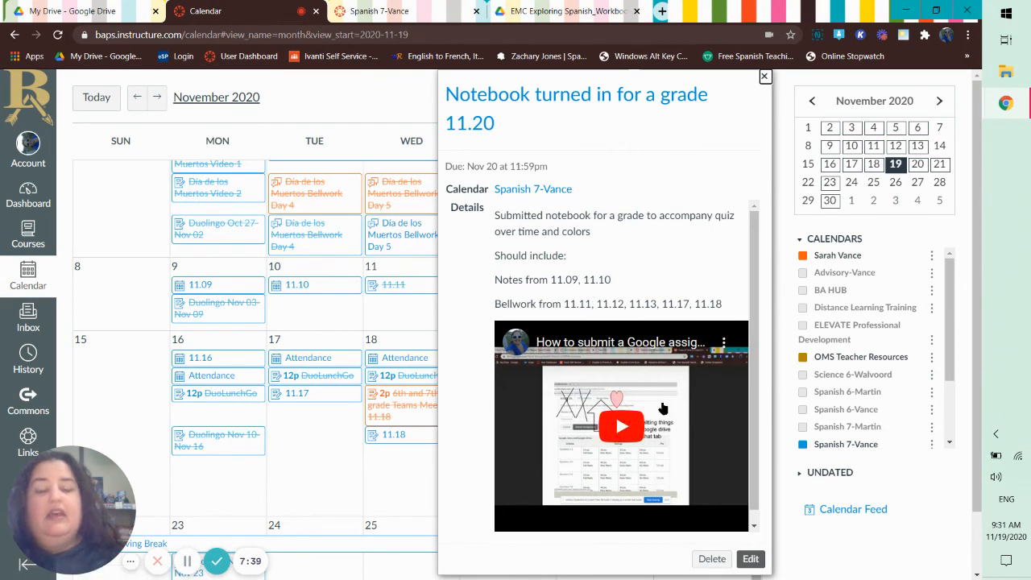
mouse_move(574, 291)
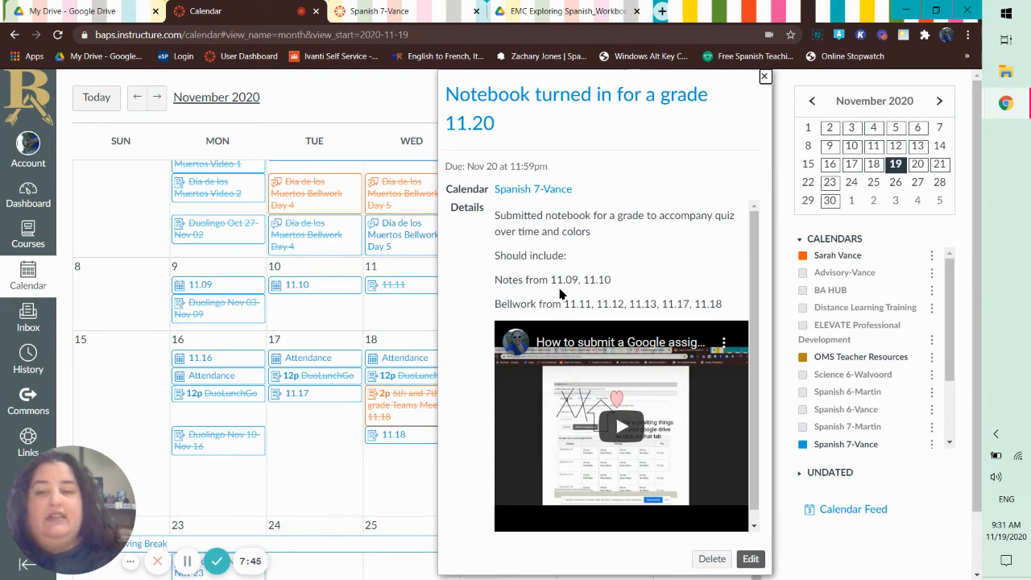
mouse_move(631, 280)
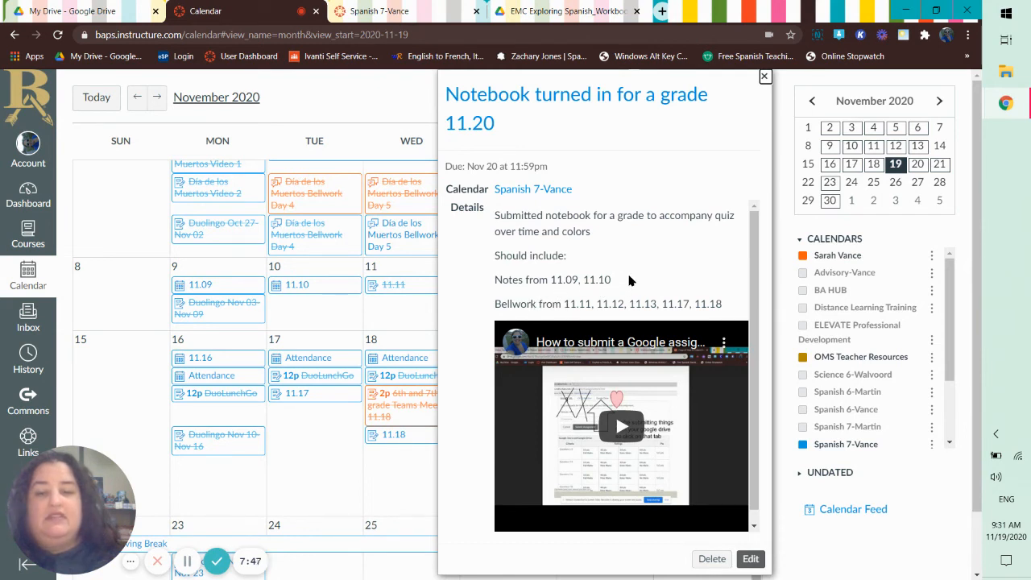
mouse_move(574, 305)
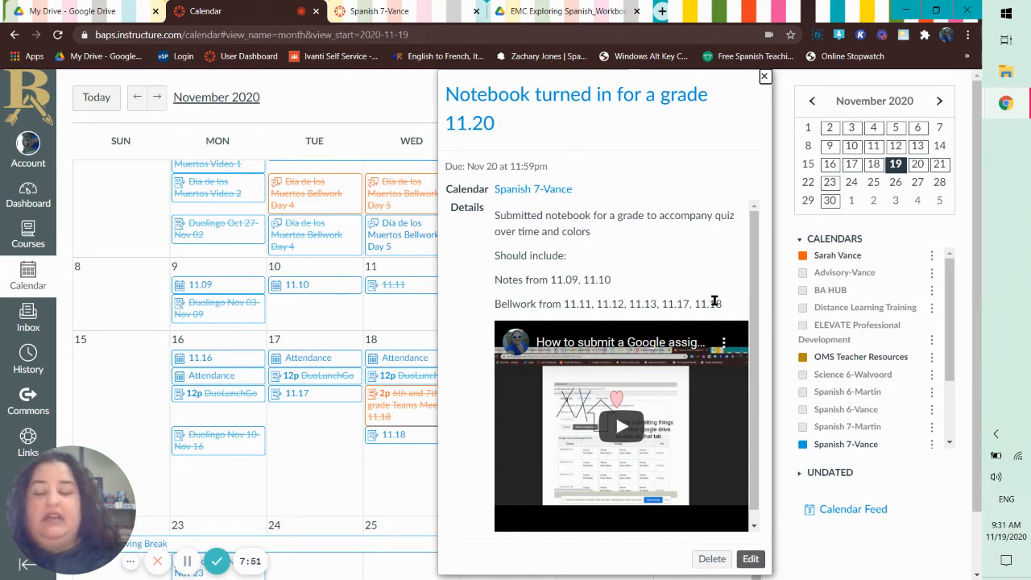
mouse_move(734, 306)
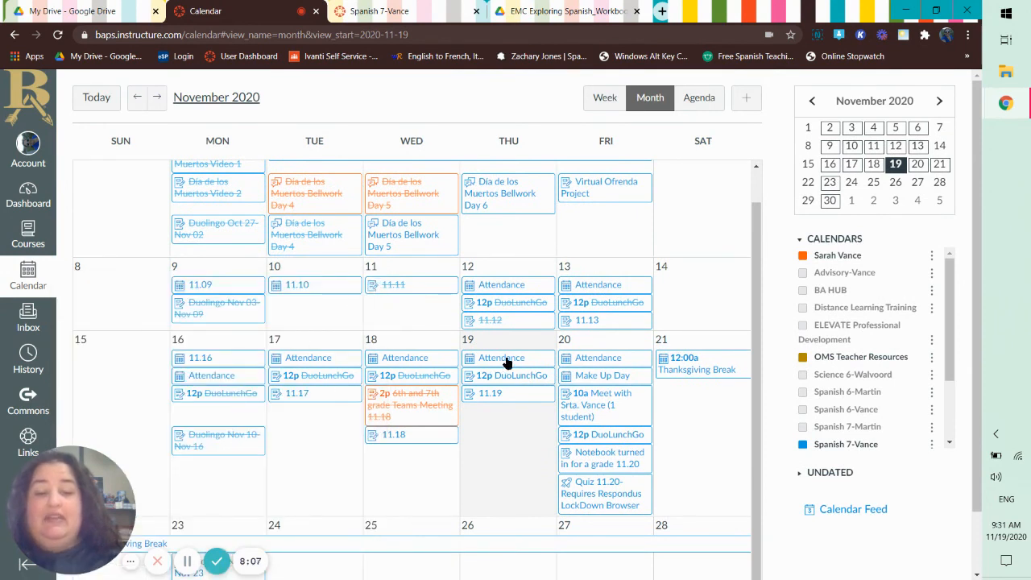
mouse_move(295, 344)
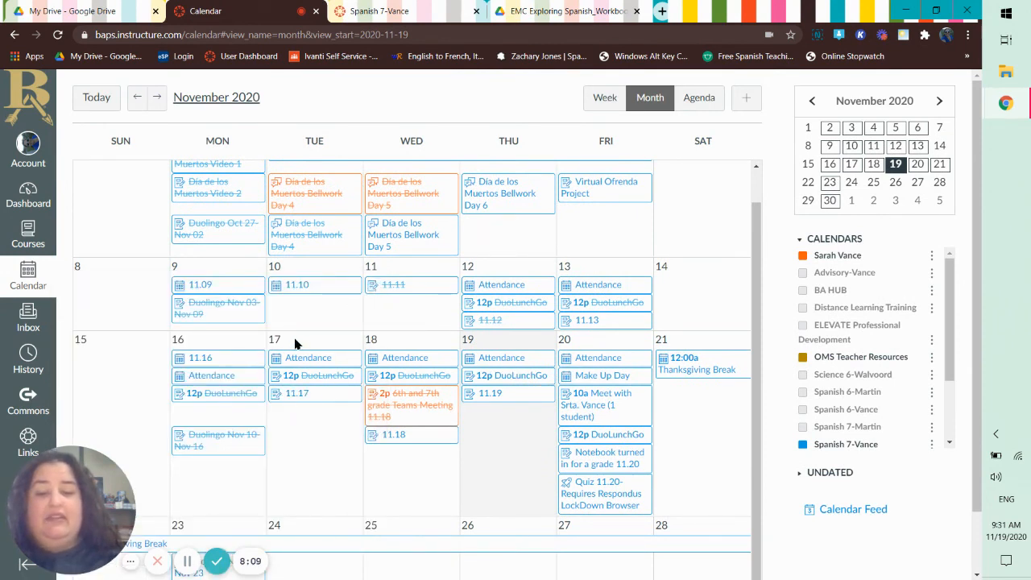
mouse_move(494, 357)
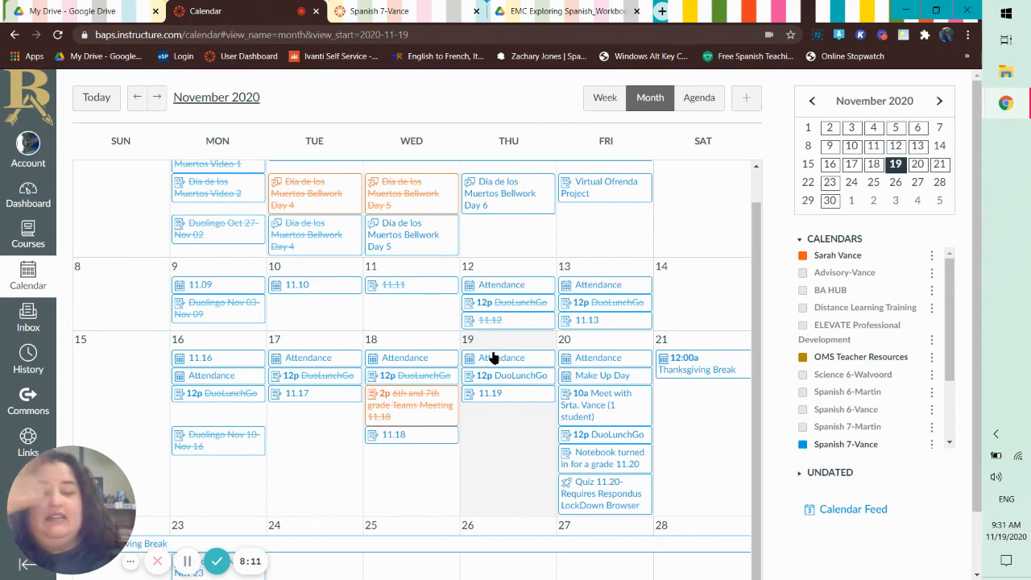
click(490, 392)
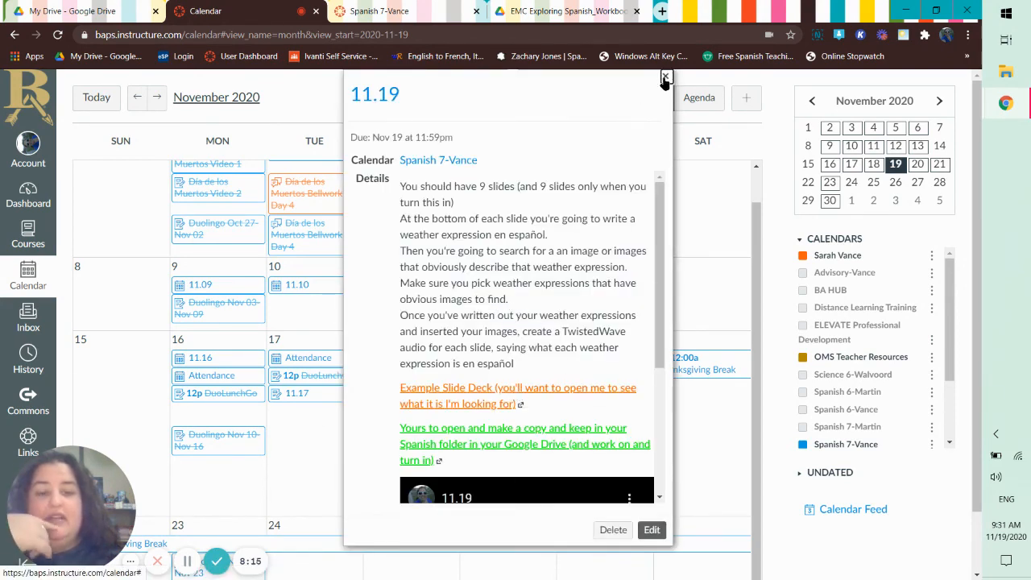
click(665, 76)
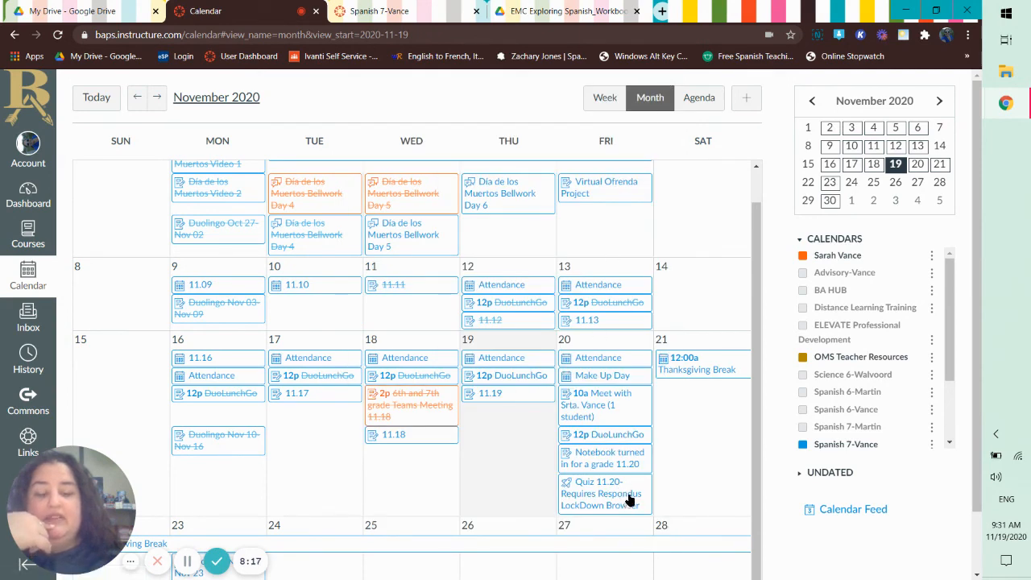
mouse_move(624, 435)
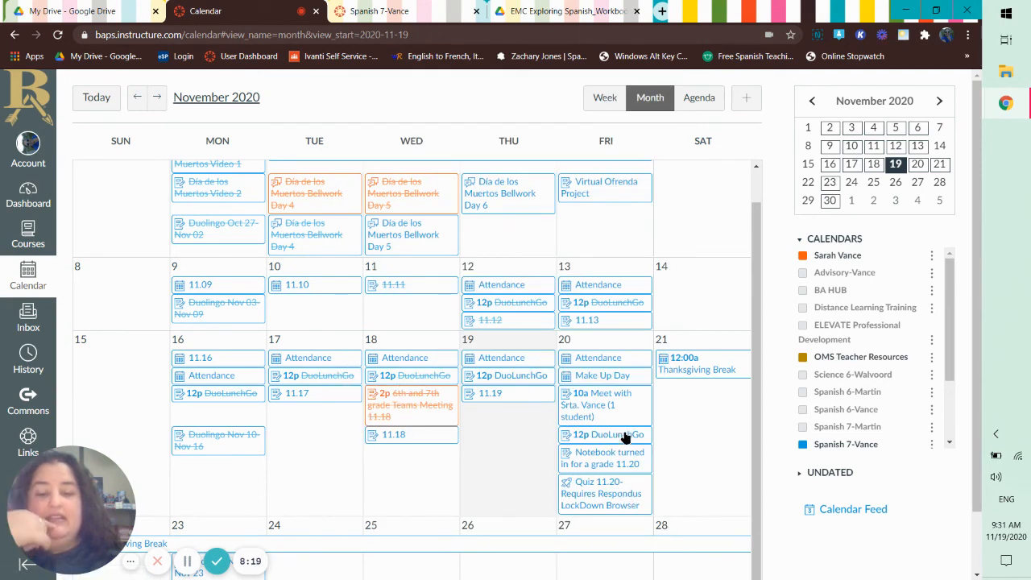
click(605, 457)
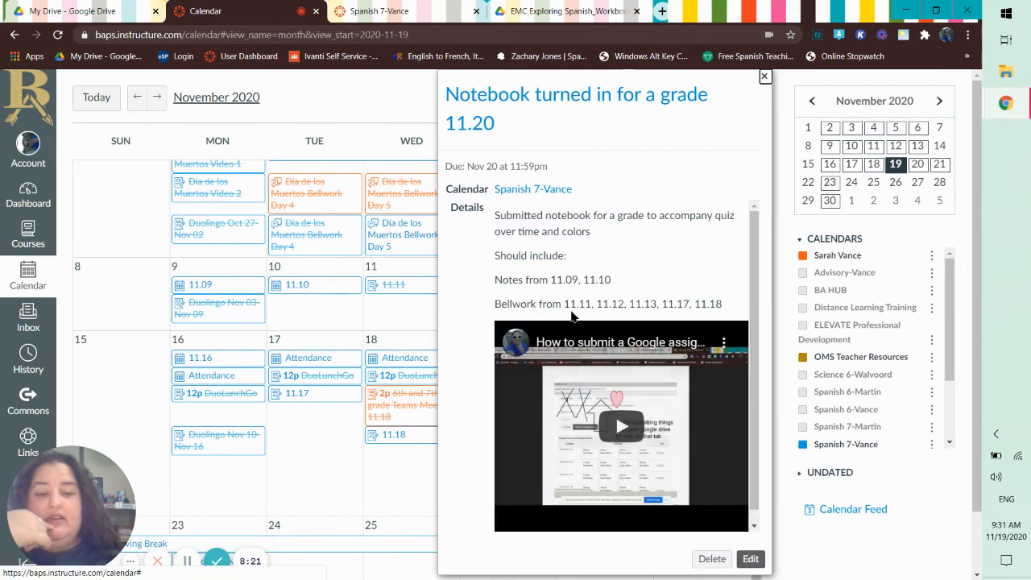
mouse_move(592, 318)
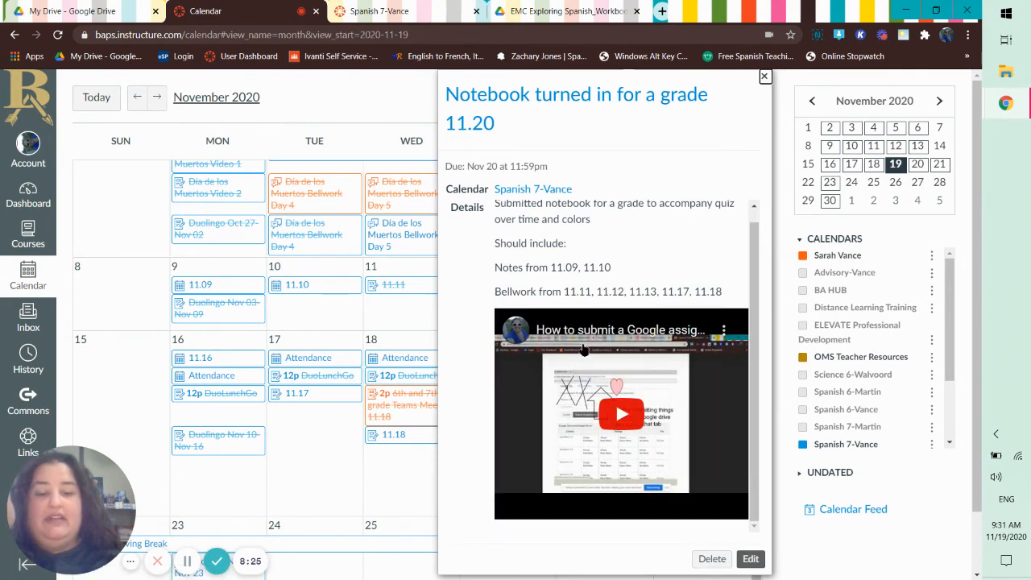
scroll(up, 3)
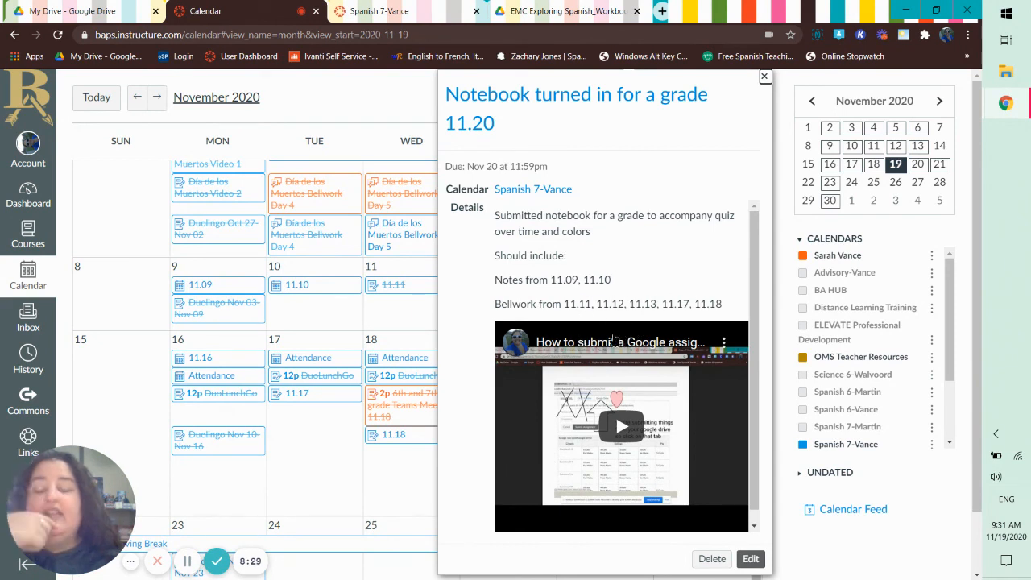
mouse_move(691, 297)
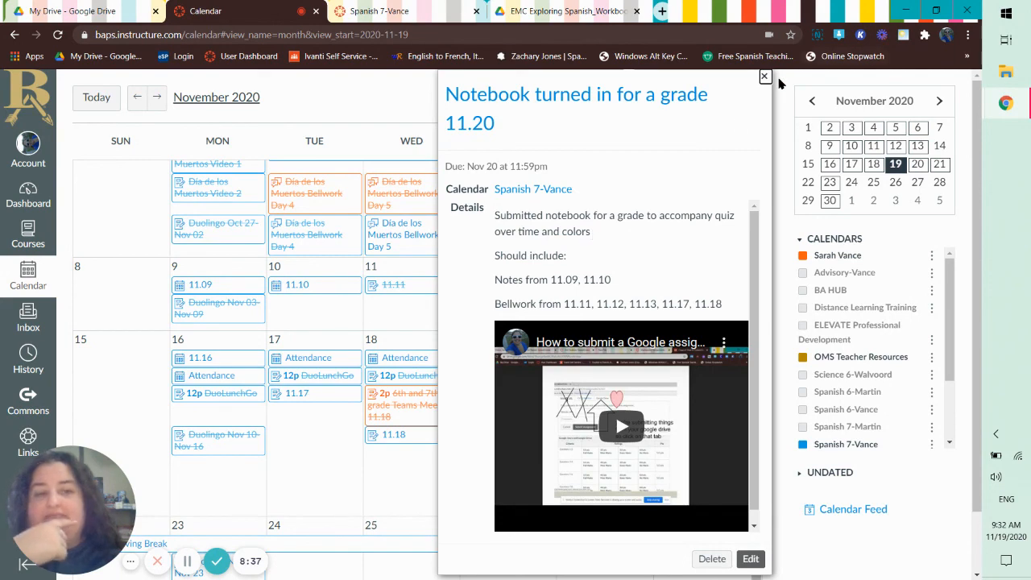
click(764, 76)
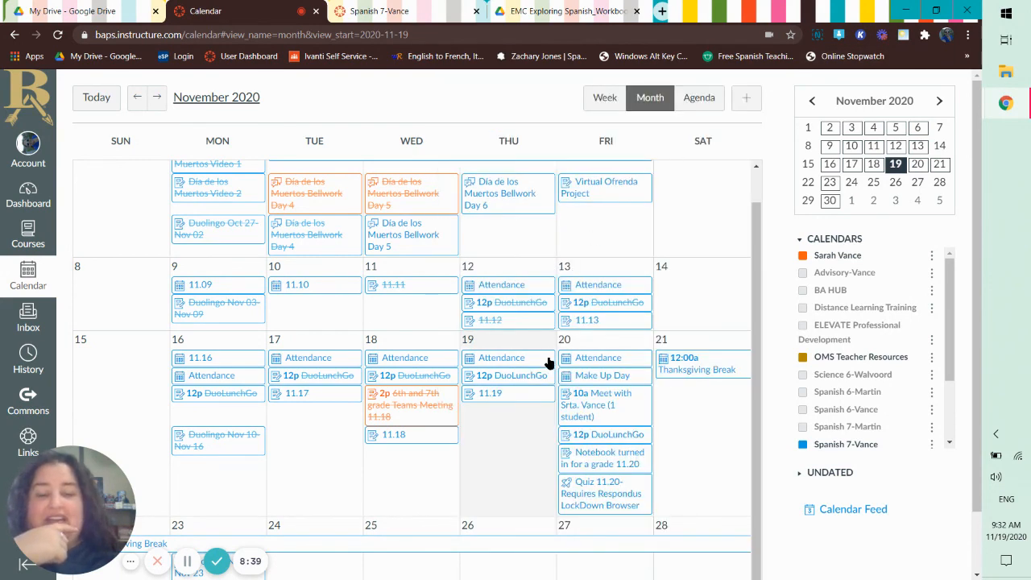
click(603, 493)
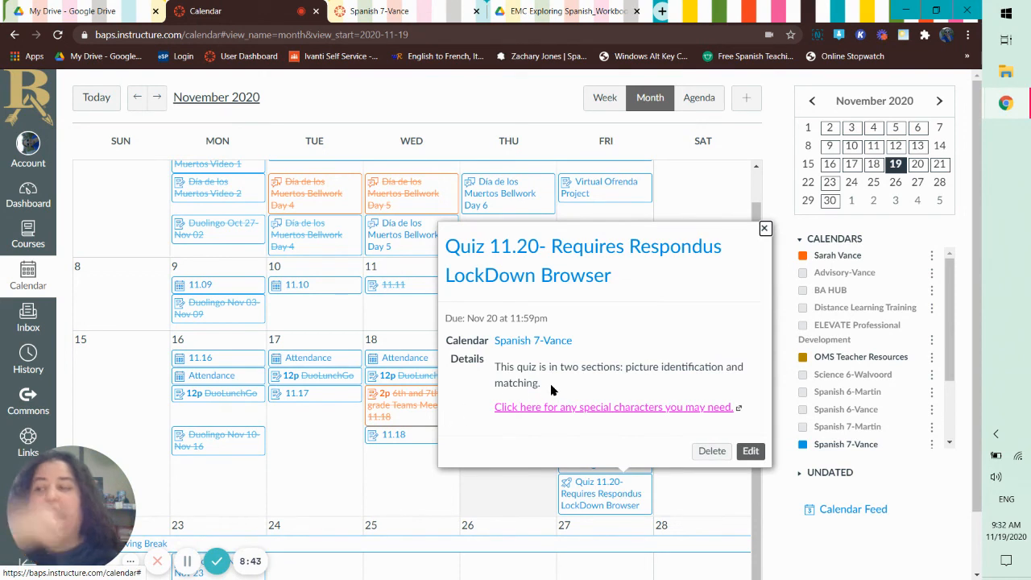
mouse_move(644, 347)
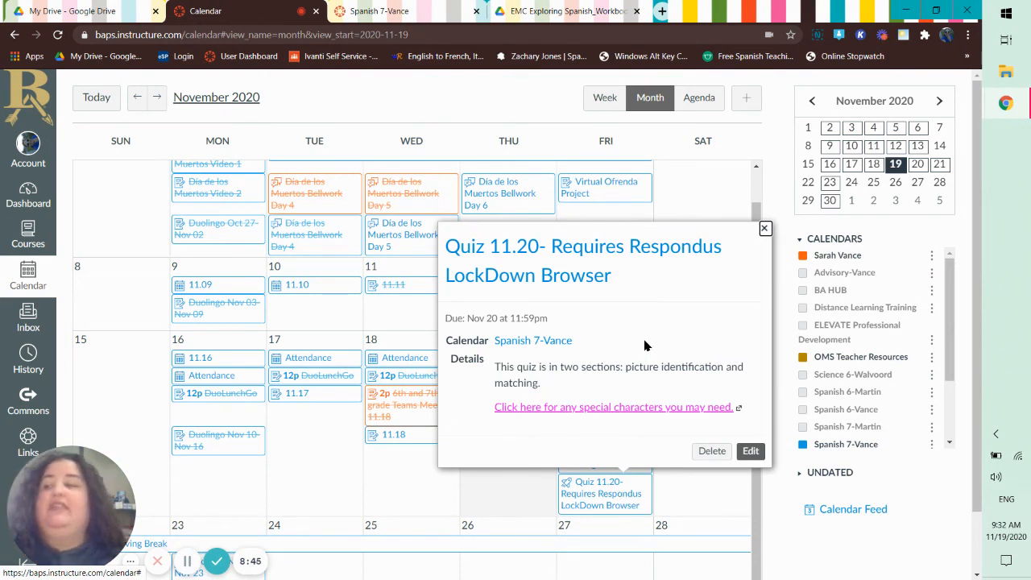
mouse_move(636, 334)
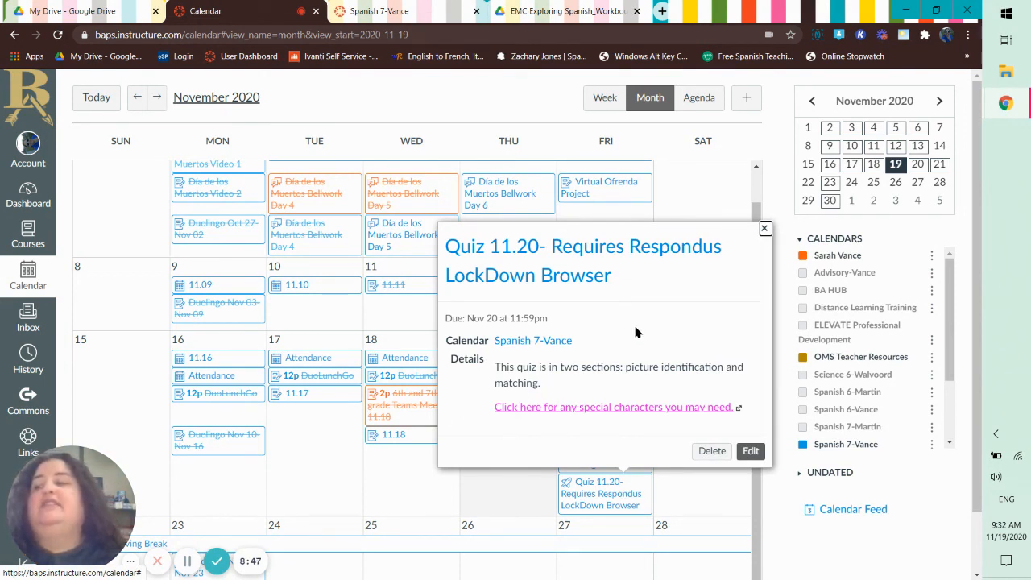
mouse_move(618, 325)
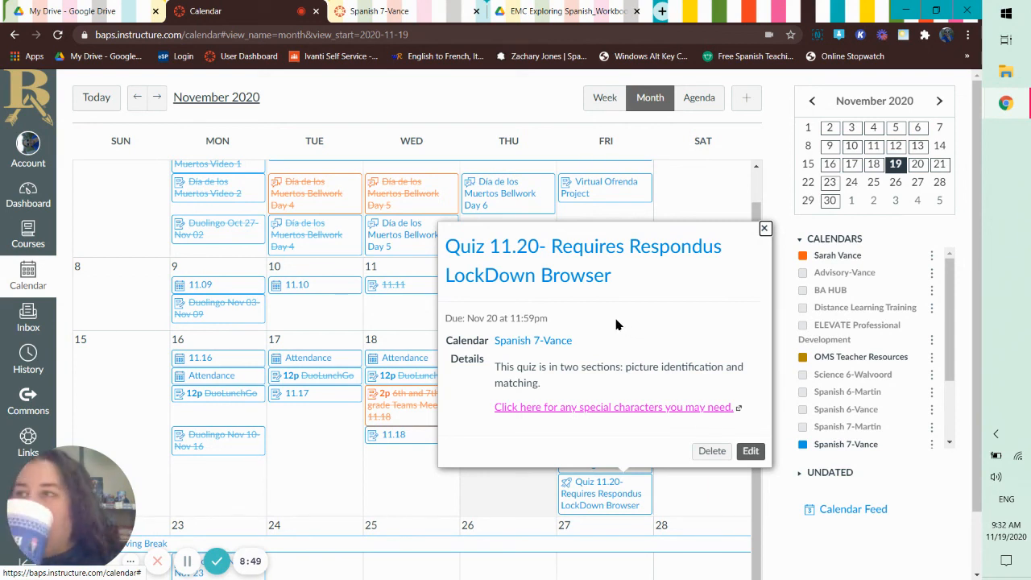
mouse_move(605, 336)
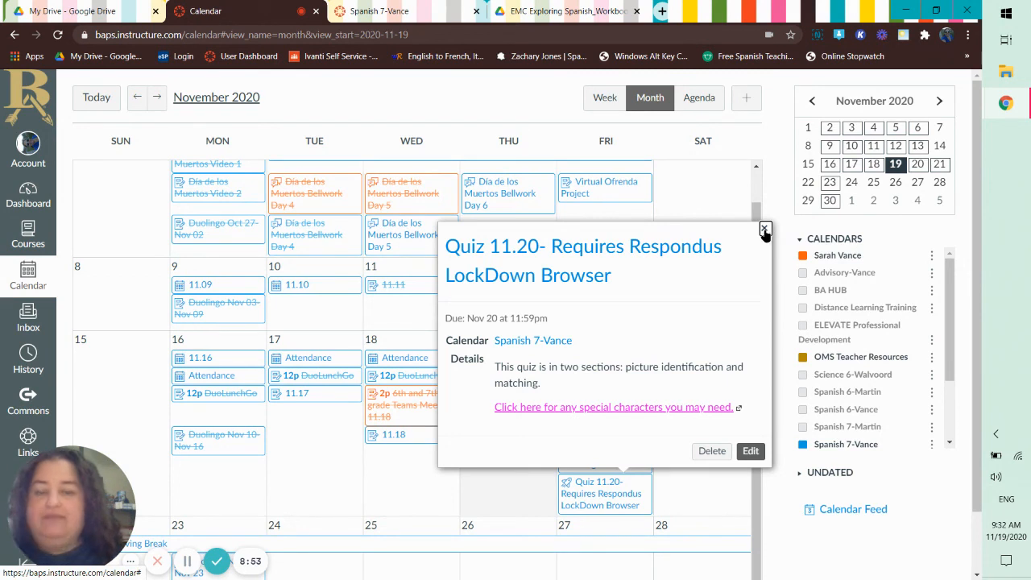
mouse_move(748, 254)
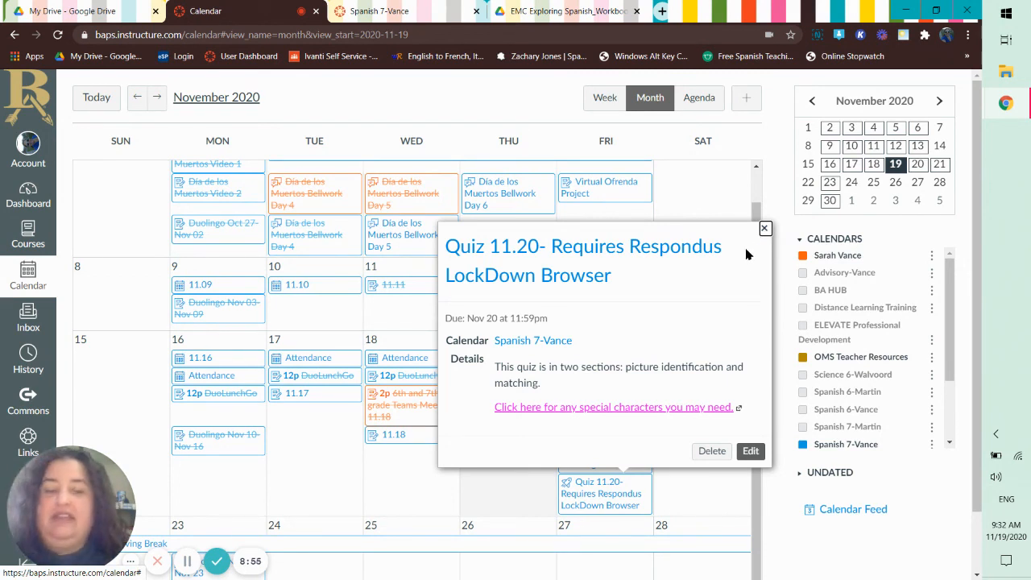
click(764, 229)
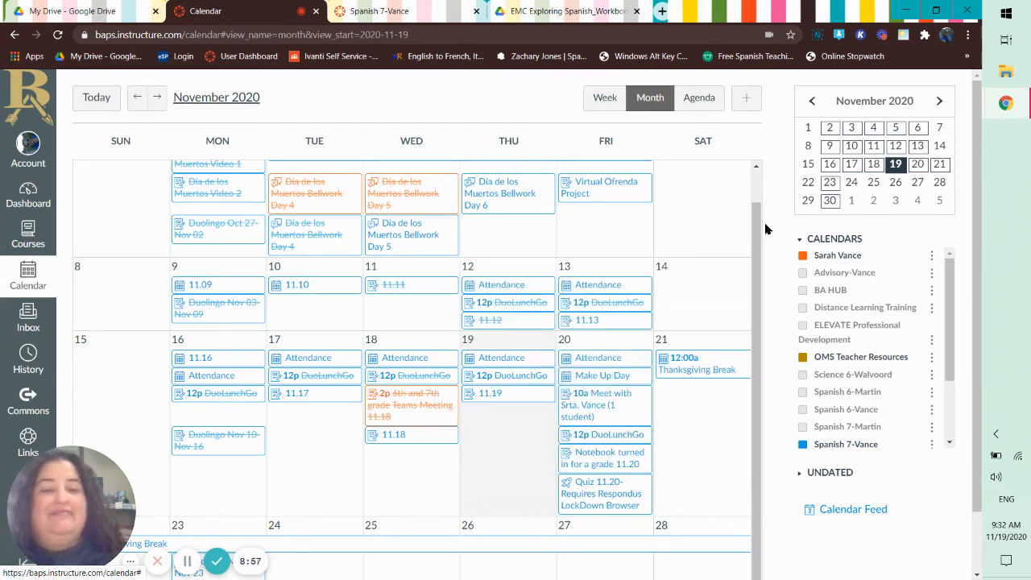